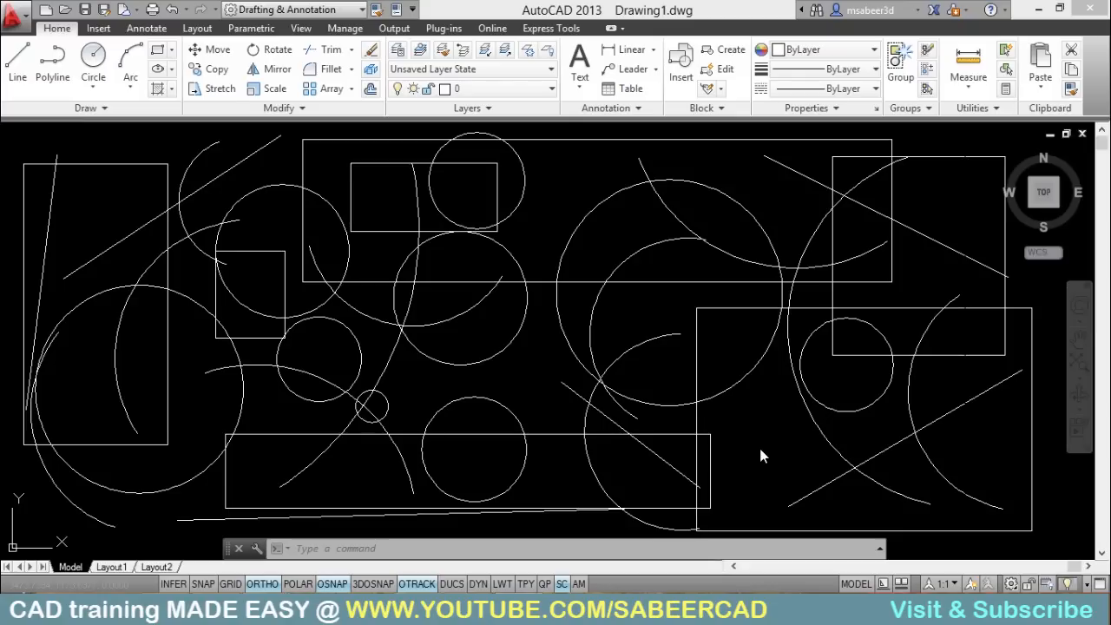
pyautogui.moveTo(275, 570)
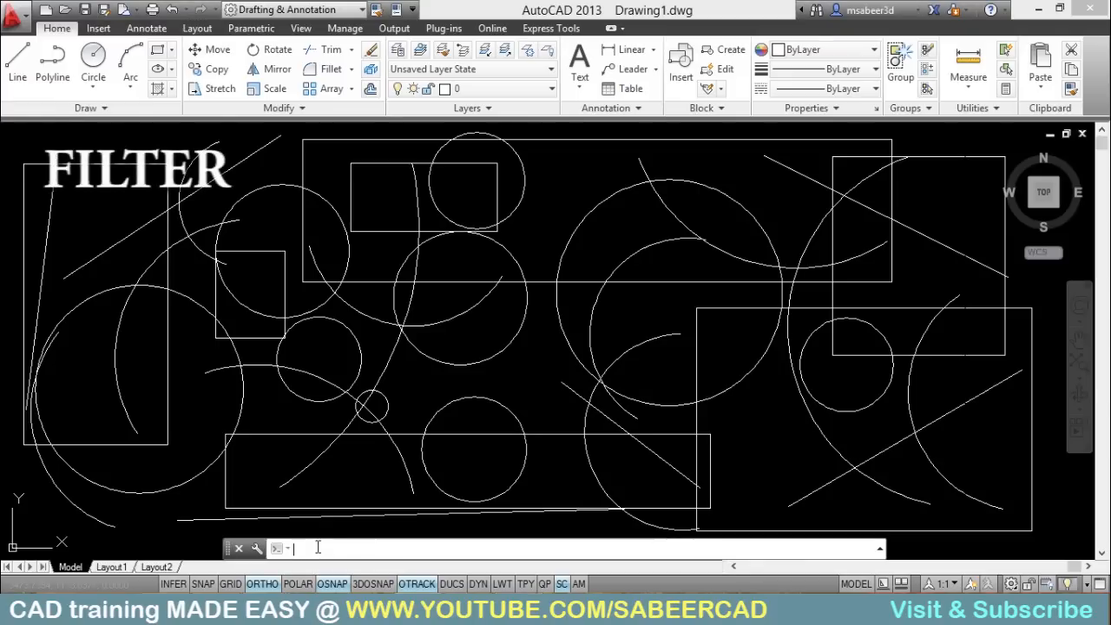
# Run FILT and browse the Select Filter list of object types for Circle
pyautogui.write('FILT')
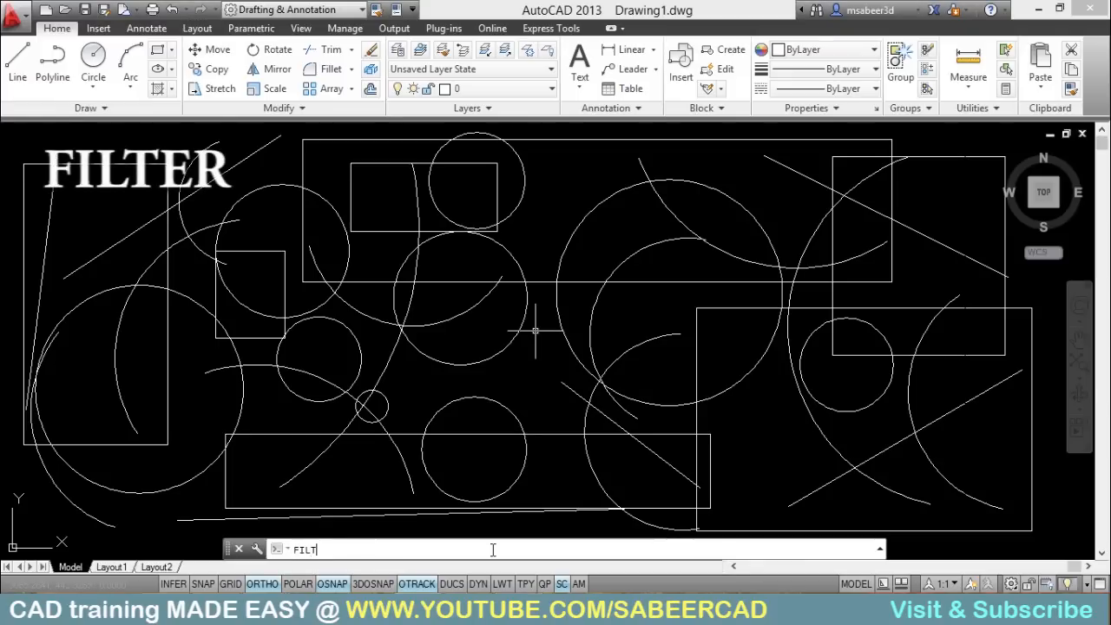
pyautogui.press('Return')
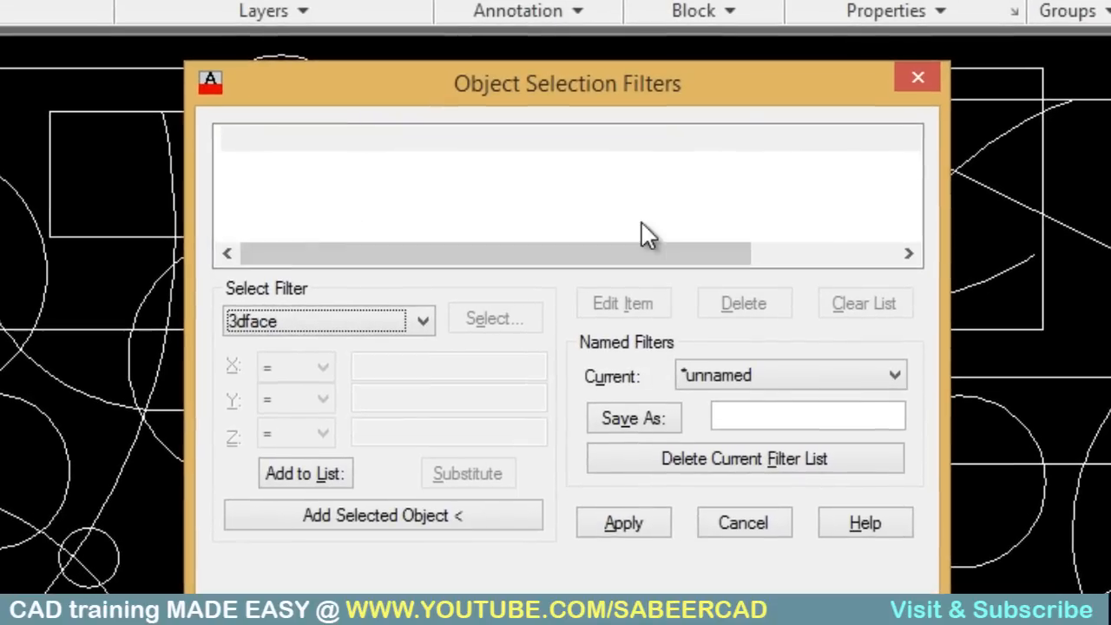
pyautogui.moveTo(339, 212)
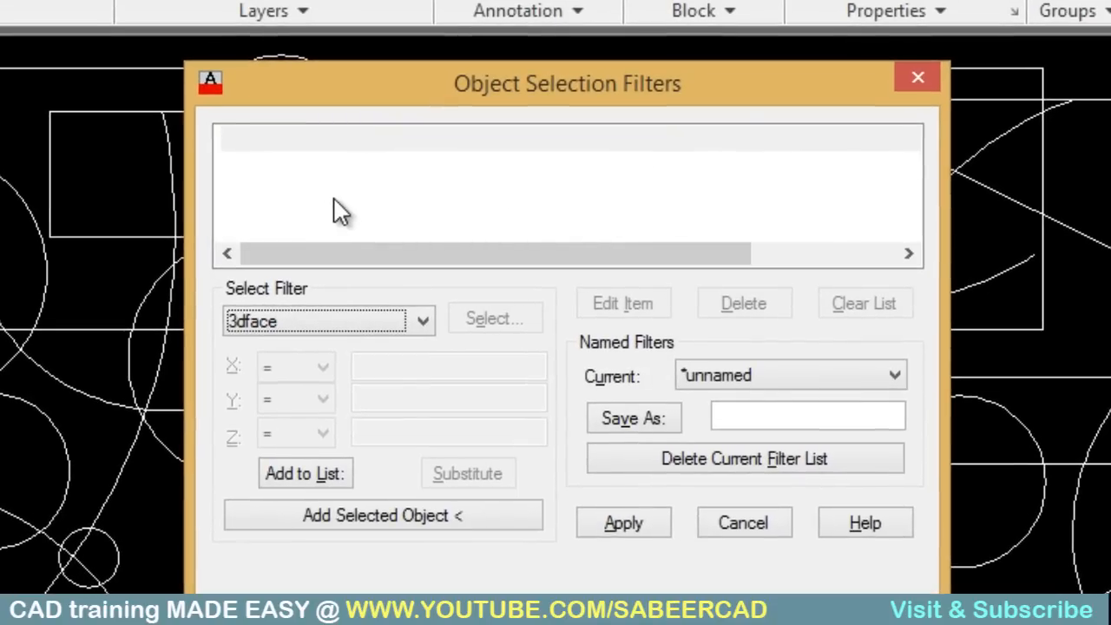
pyautogui.moveTo(410, 194)
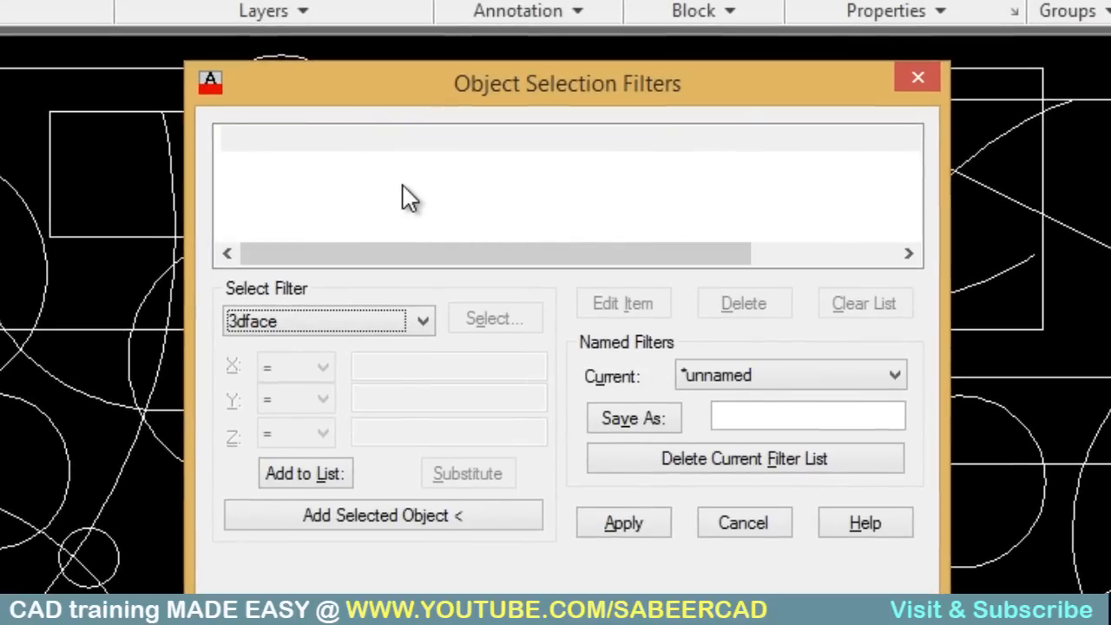
pyautogui.moveTo(302, 167)
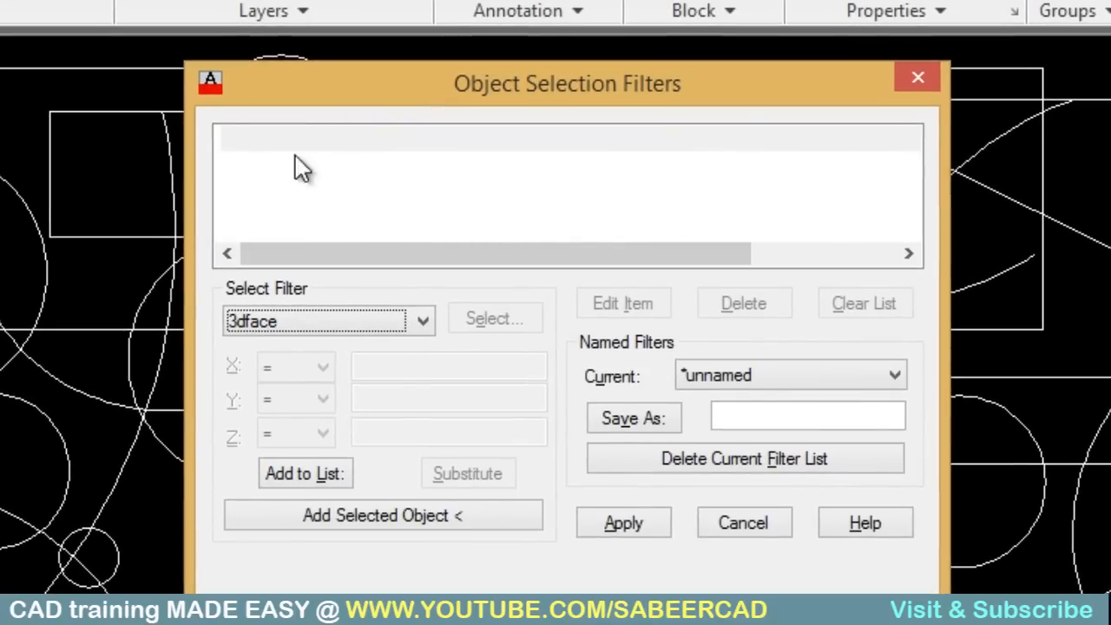
pyautogui.moveTo(448, 304)
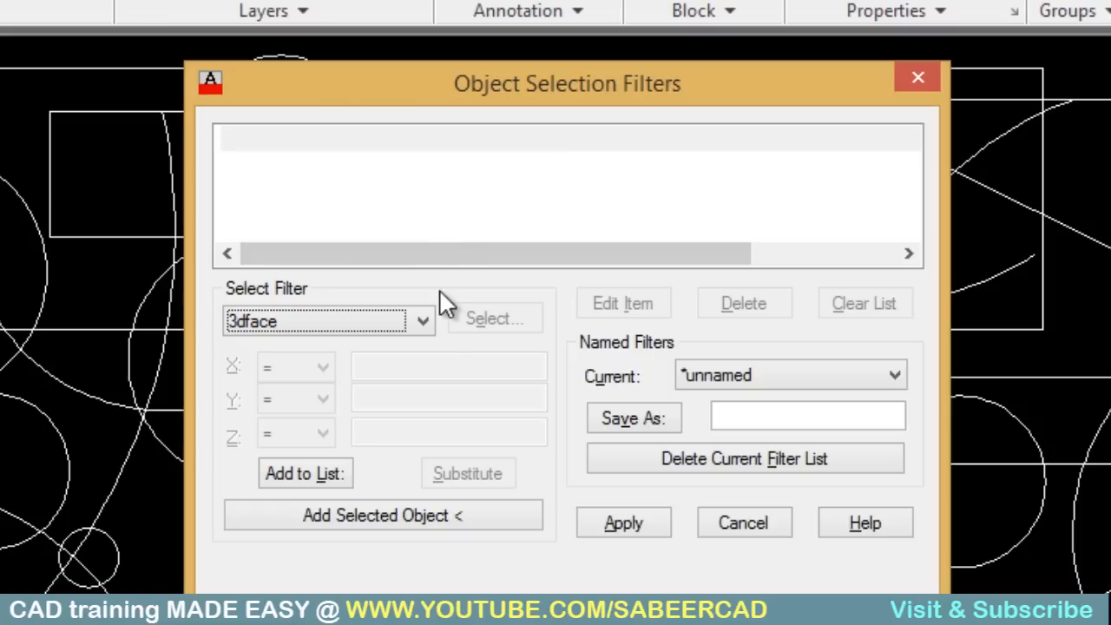
pyautogui.click(420, 321)
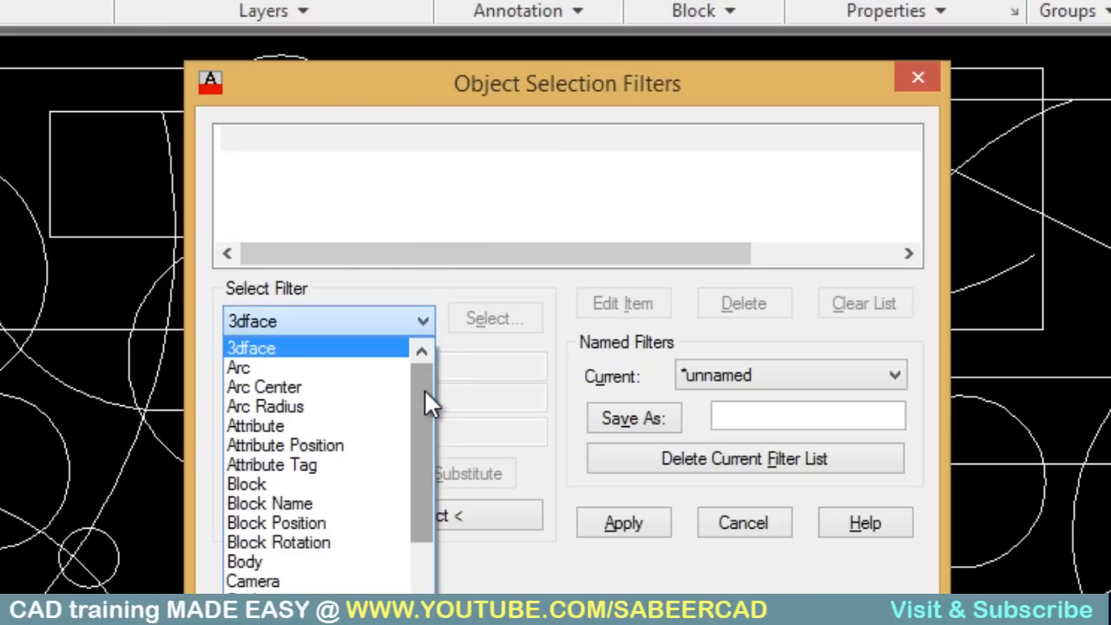
pyautogui.scroll(-3)
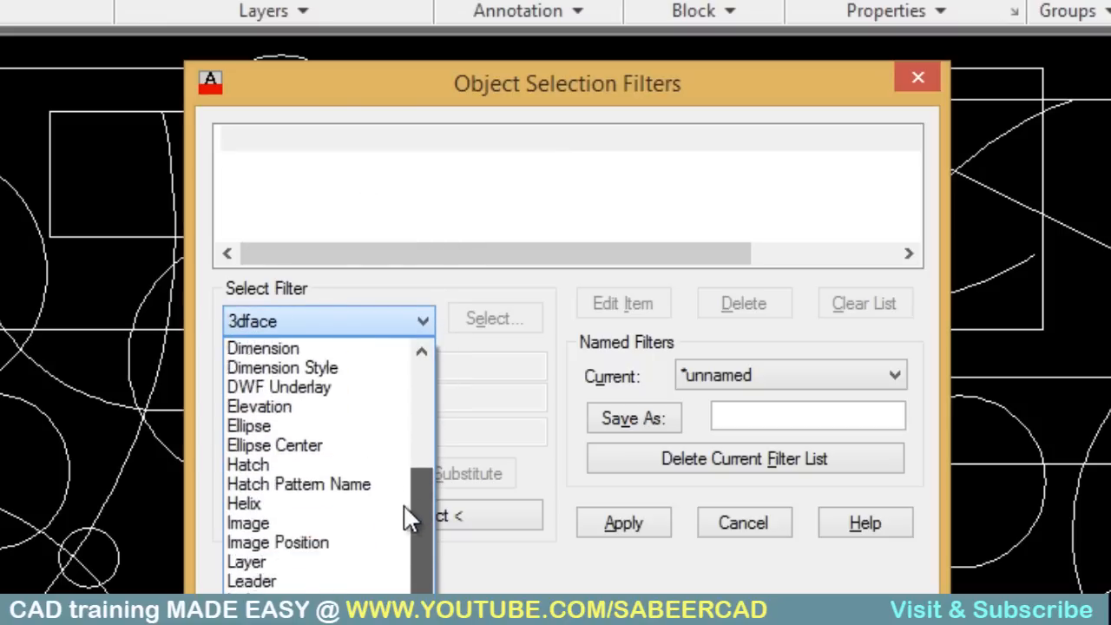
pyautogui.scroll(3)
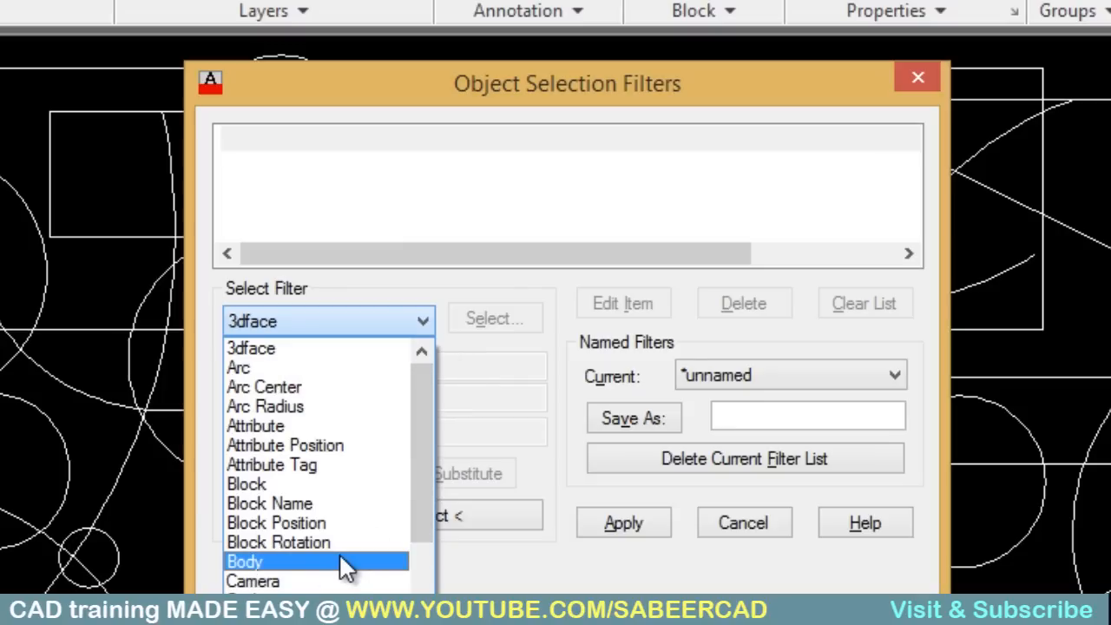
pyautogui.moveTo(269, 504)
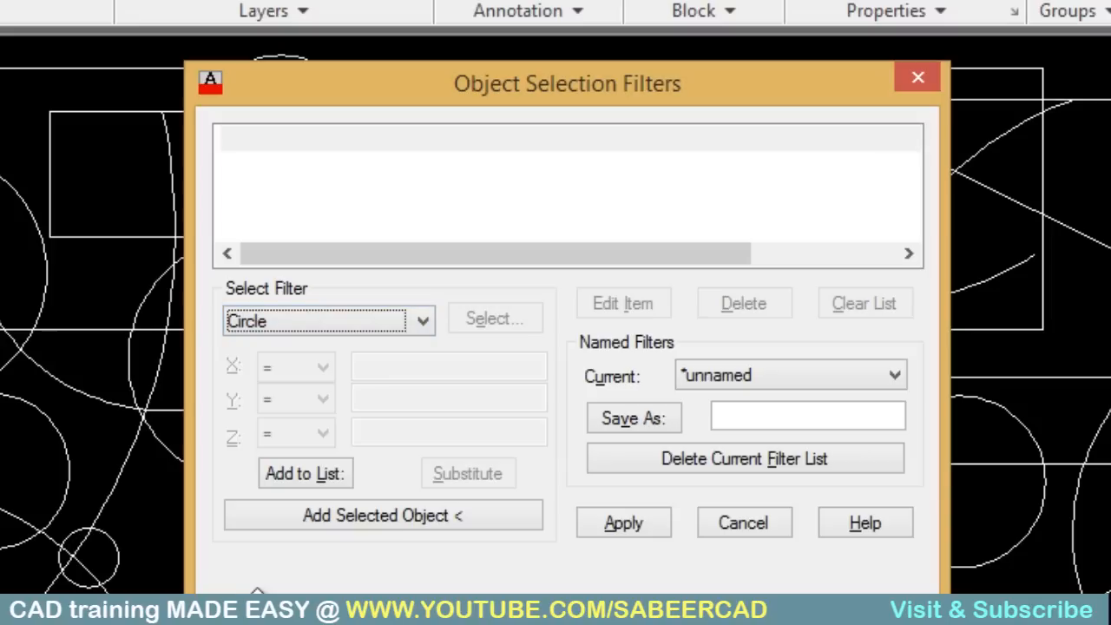
# Add the Object = Circle rule to the filter list
pyautogui.click(306, 472)
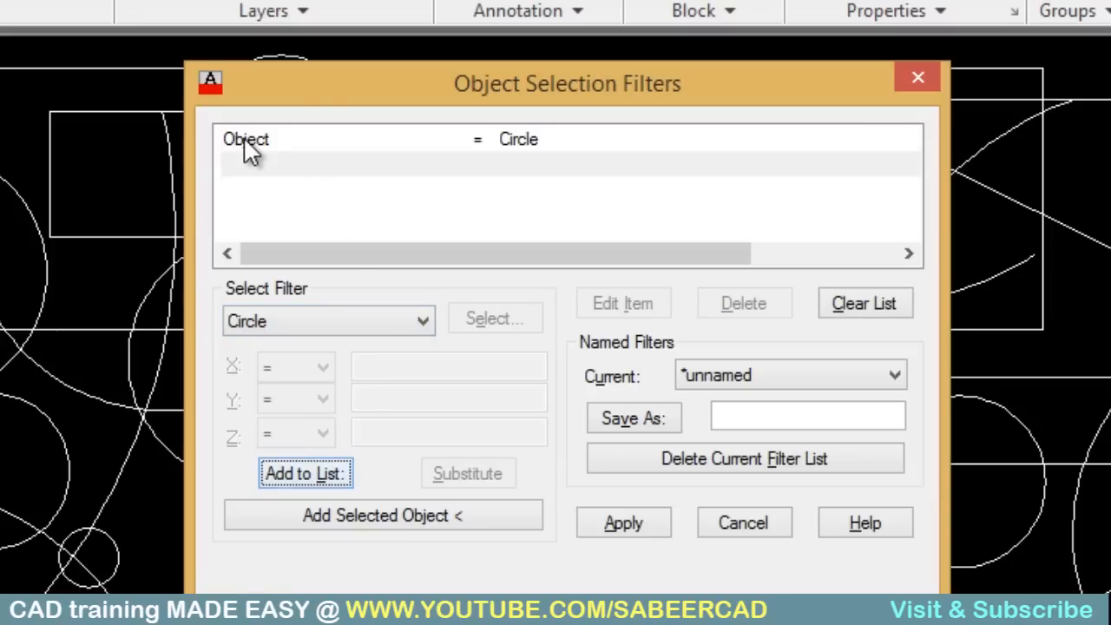
pyautogui.moveTo(501, 159)
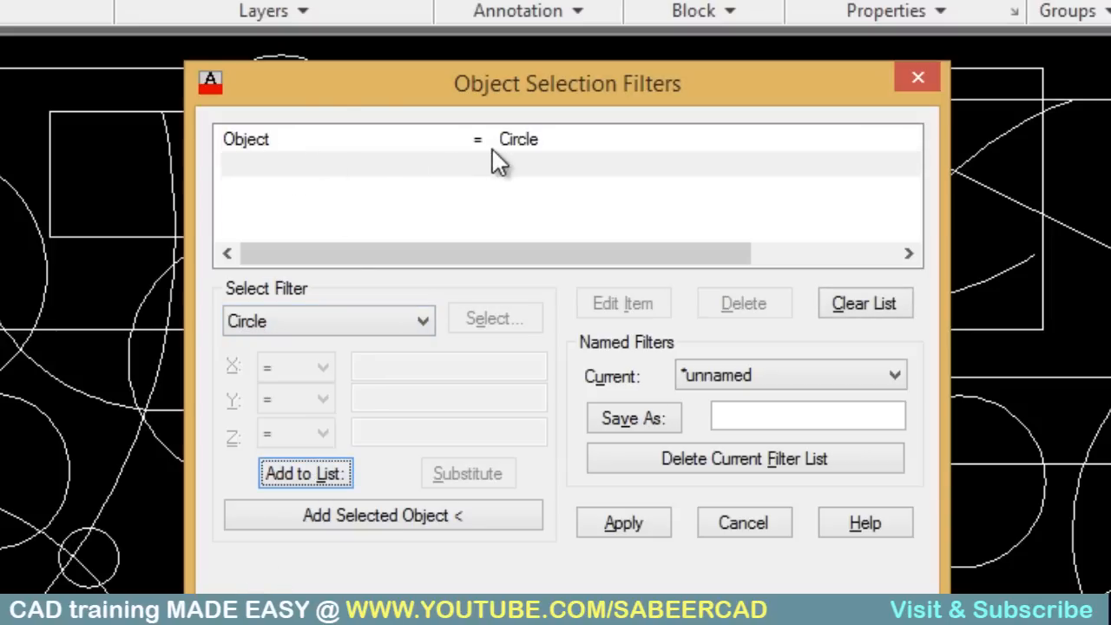
pyautogui.moveTo(535, 243)
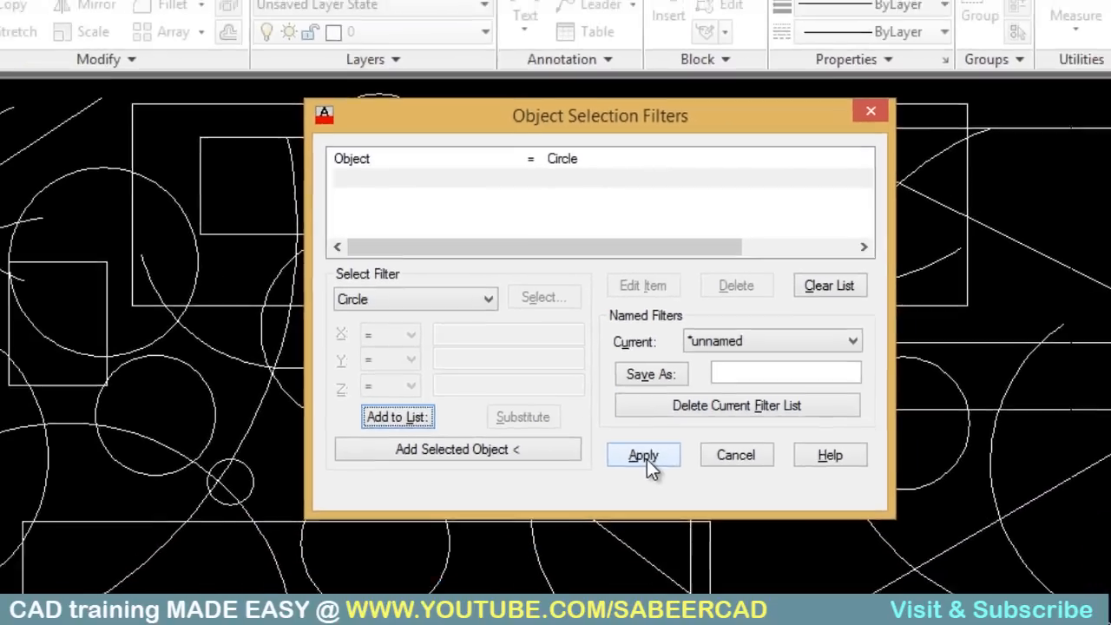
# Apply the Circle filter and select ALL, picking up the drawing's nine circles
pyautogui.click(643, 455)
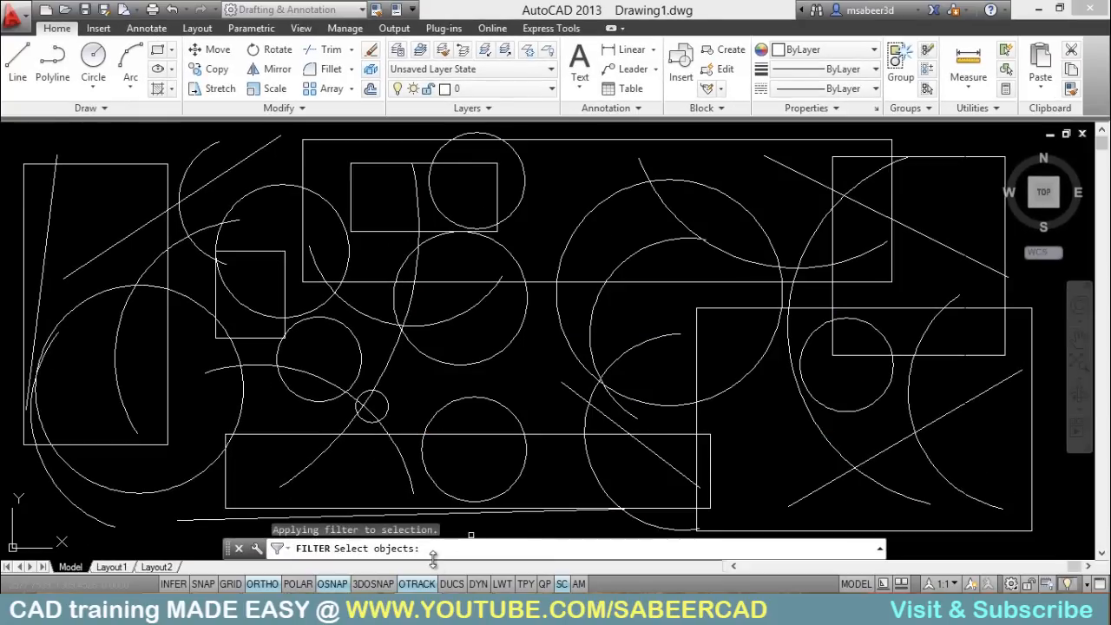
pyautogui.moveTo(434, 559)
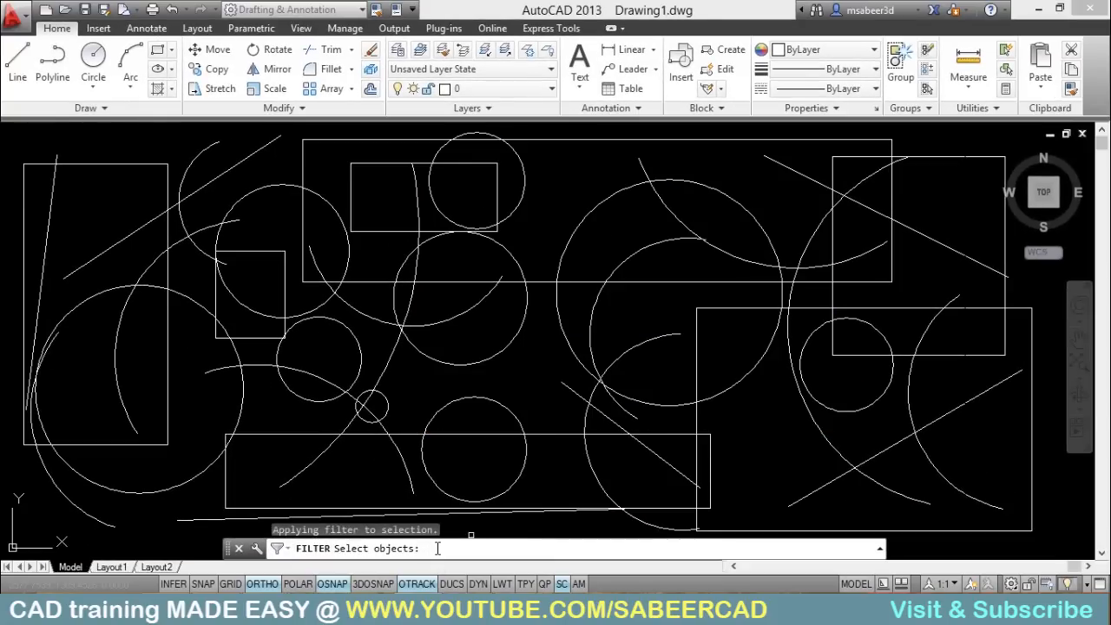
pyautogui.write('ALL')
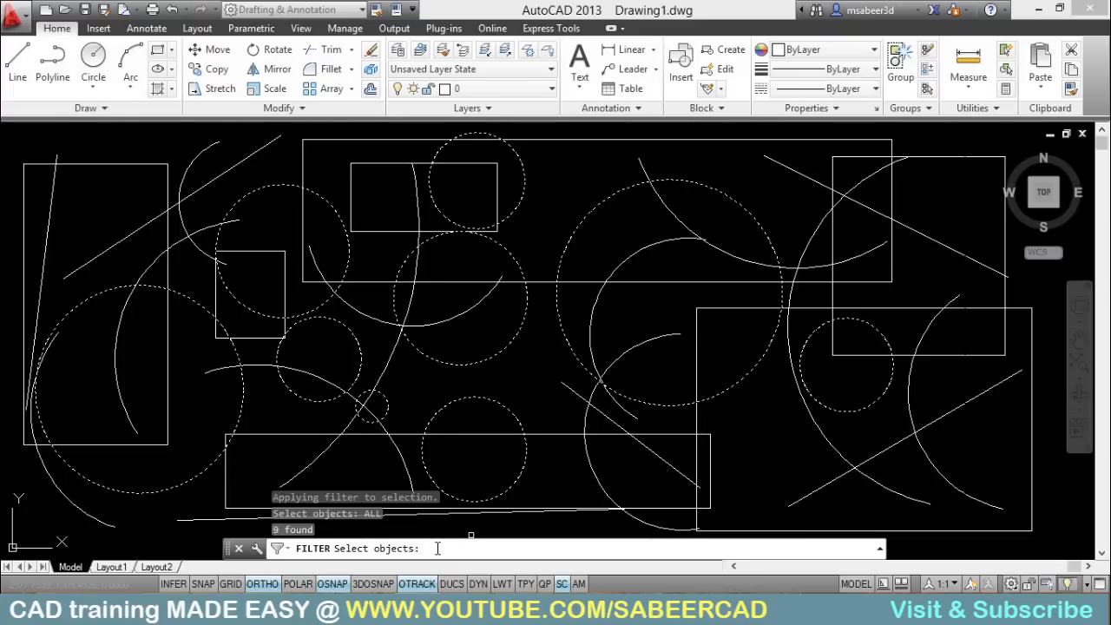
pyautogui.moveTo(773, 462)
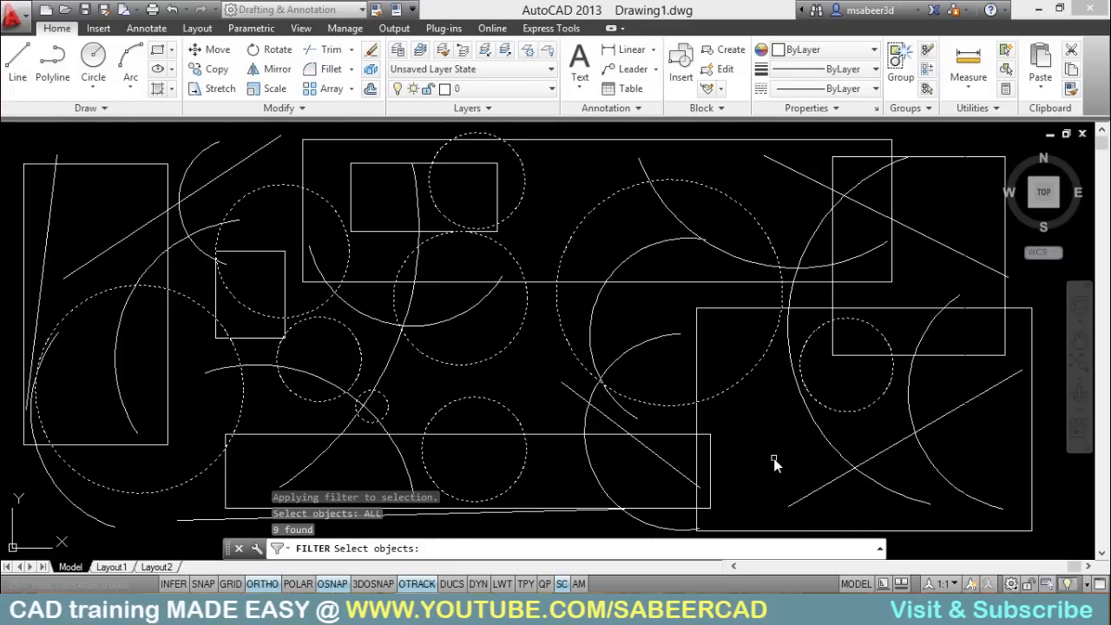
pyautogui.moveTo(680, 417)
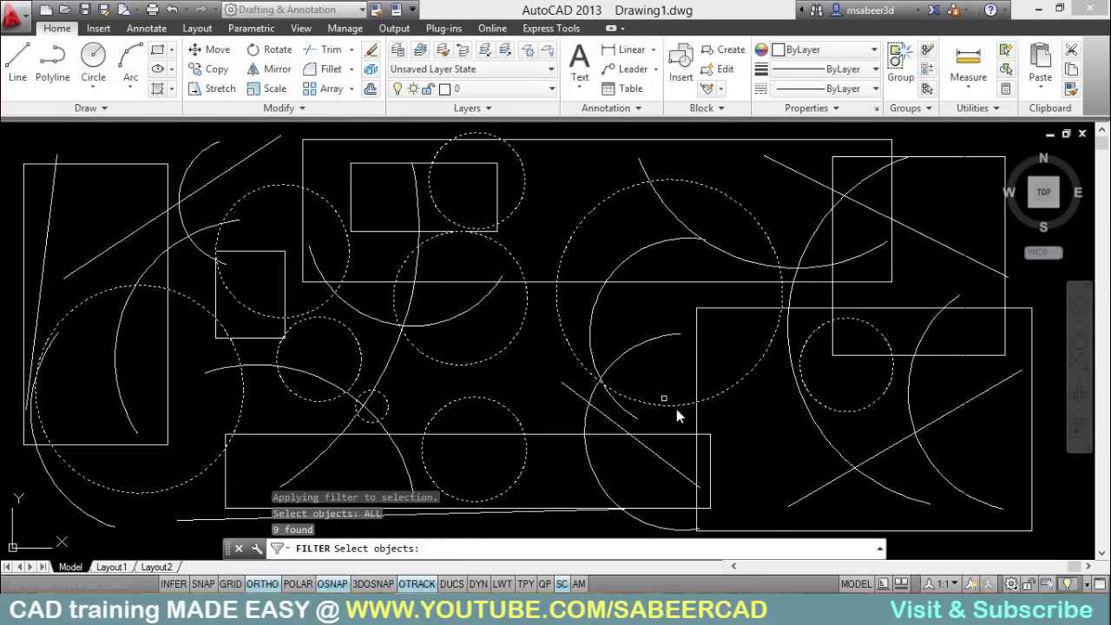
pyautogui.moveTo(687, 422)
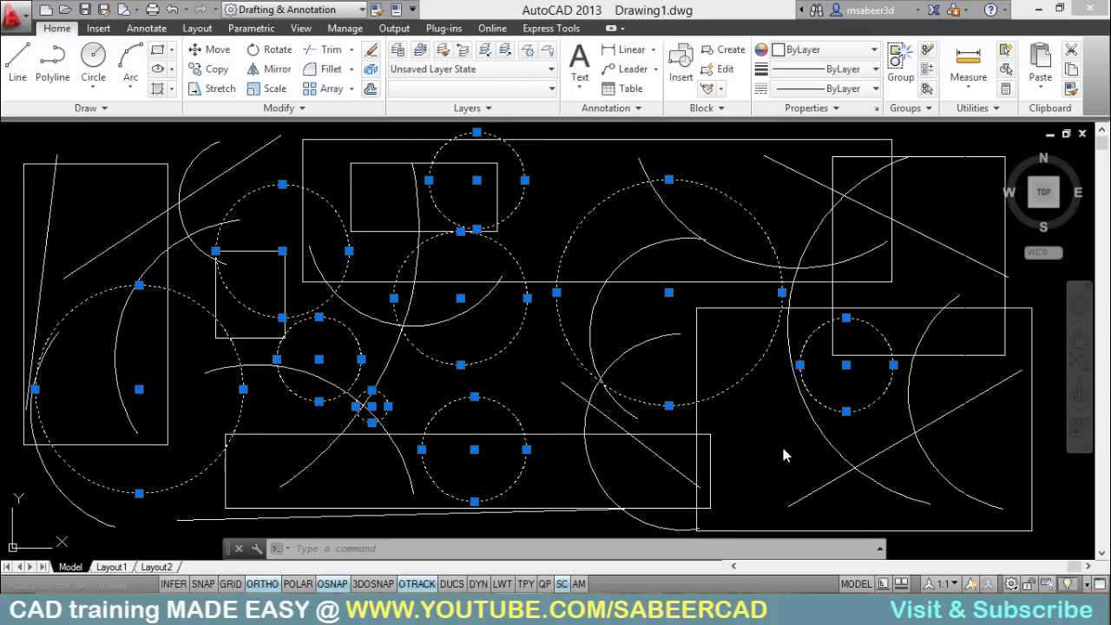
pyautogui.moveTo(292, 507)
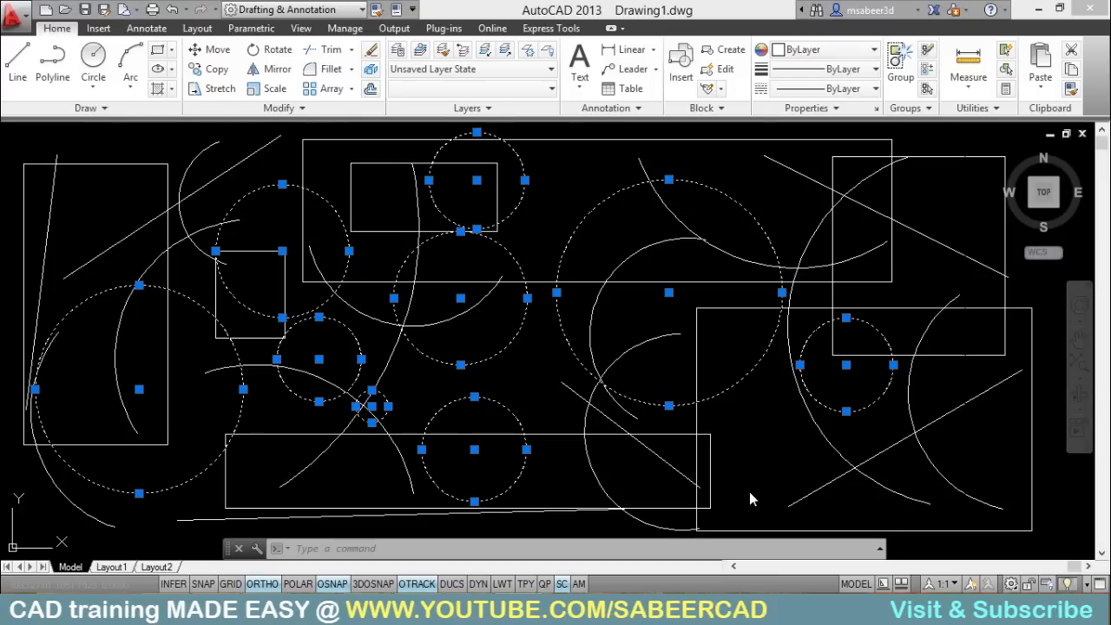
# Move the selected circles from a picked base point 5 units to the right with Ortho on
pyautogui.click(434, 549)
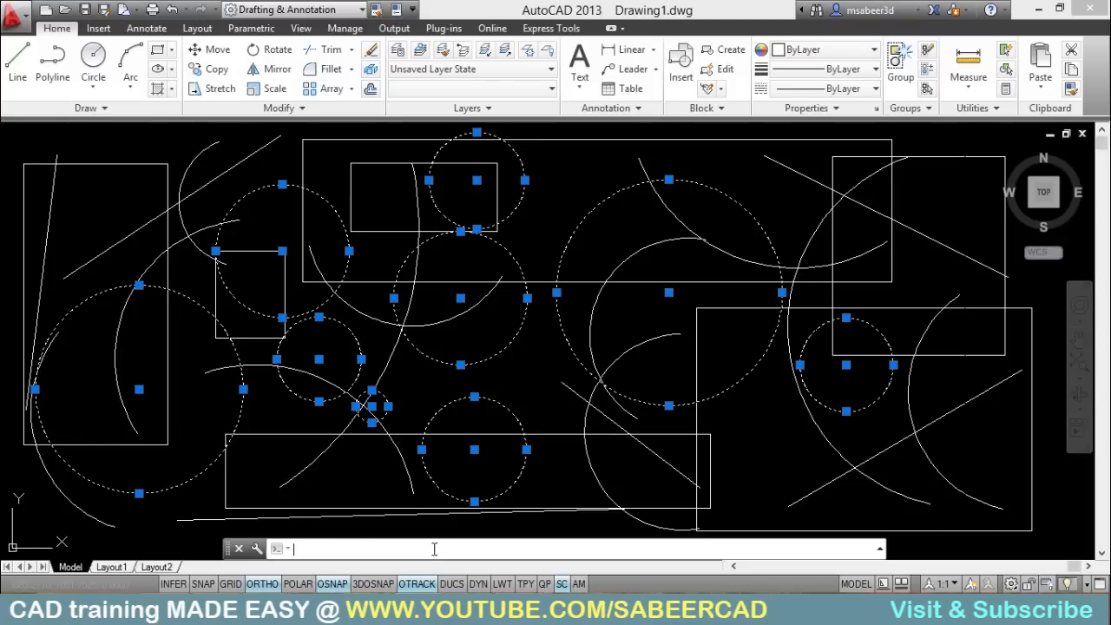
pyautogui.moveTo(443, 363)
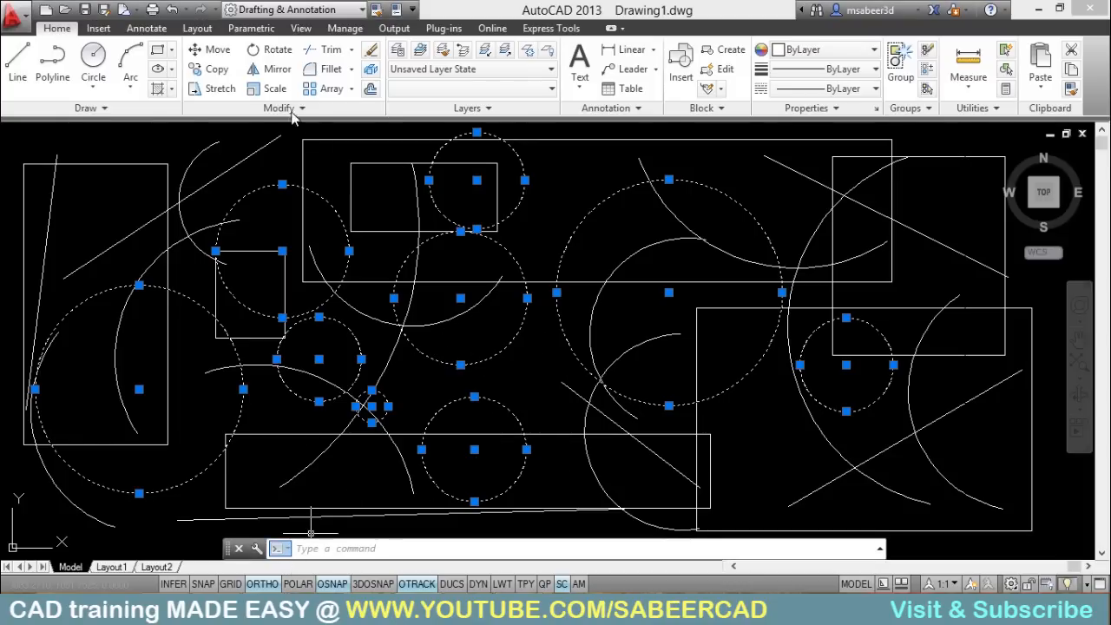
pyautogui.click(212, 49)
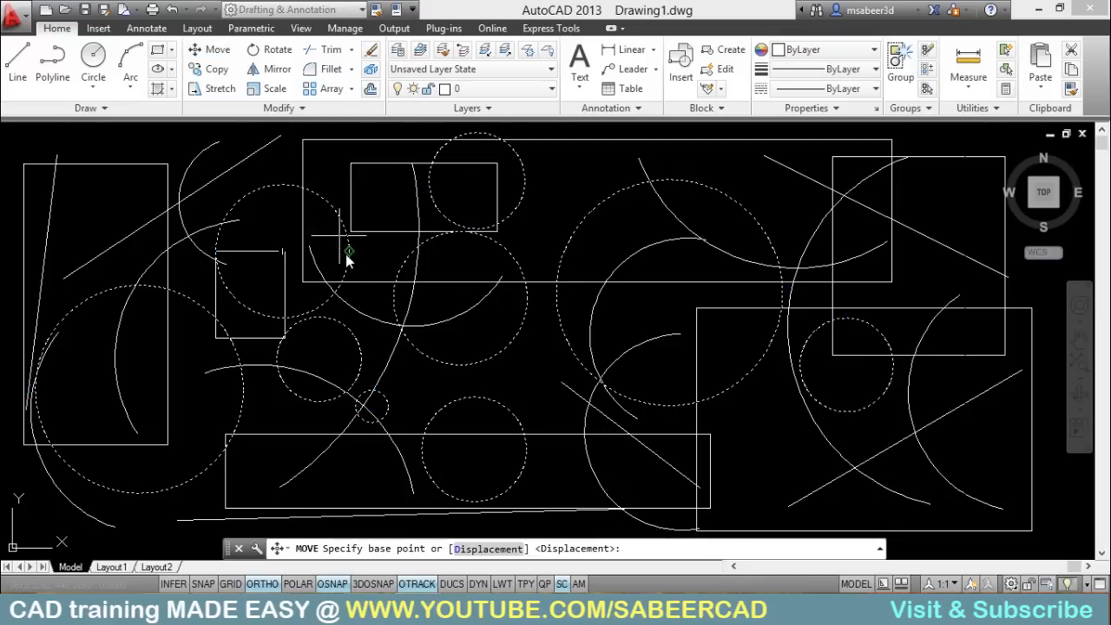
pyautogui.moveTo(556, 379)
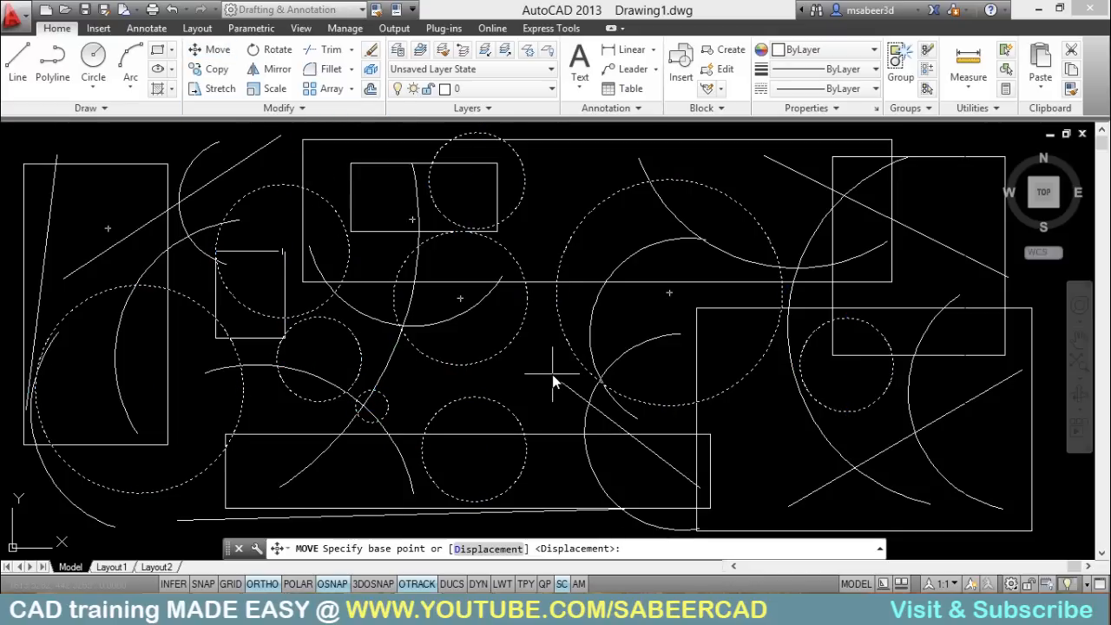
pyautogui.moveTo(556, 385)
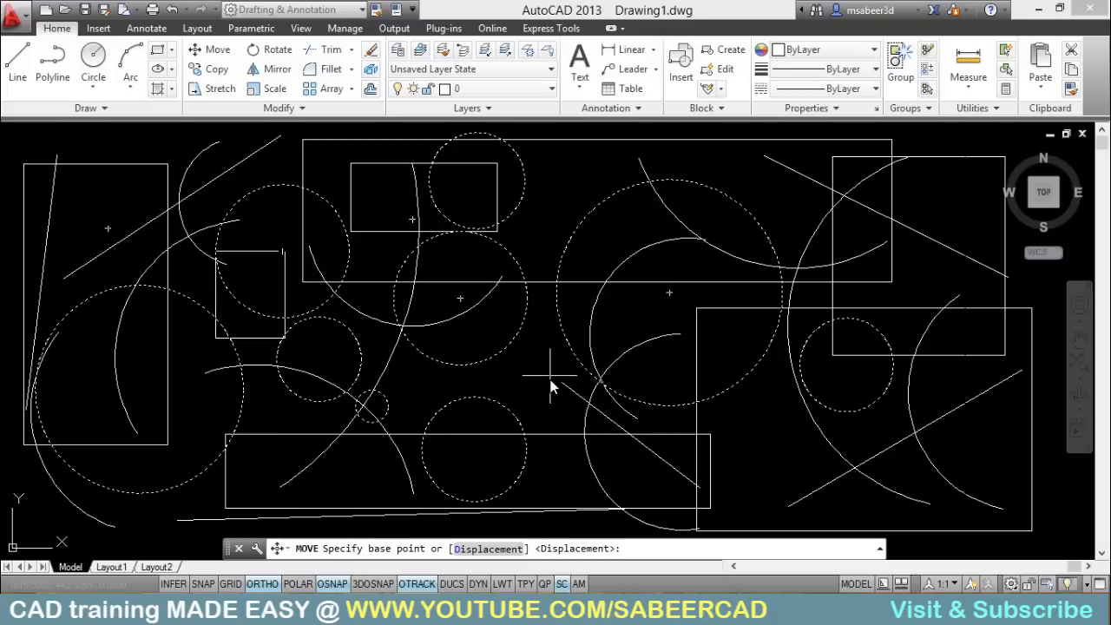
pyautogui.moveTo(396, 392)
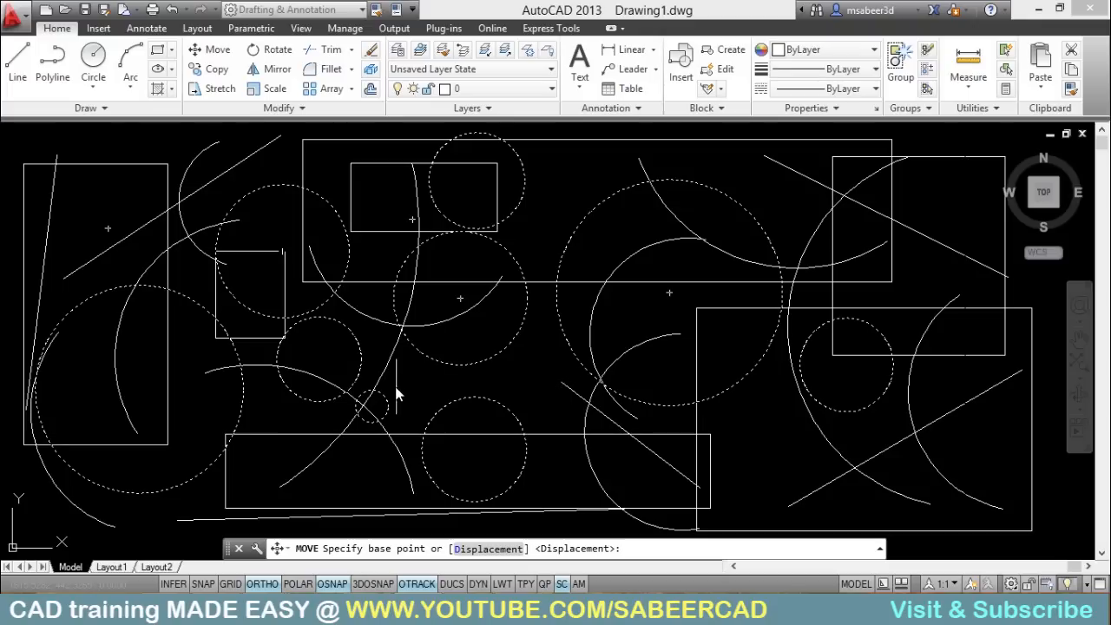
pyautogui.click(460, 365)
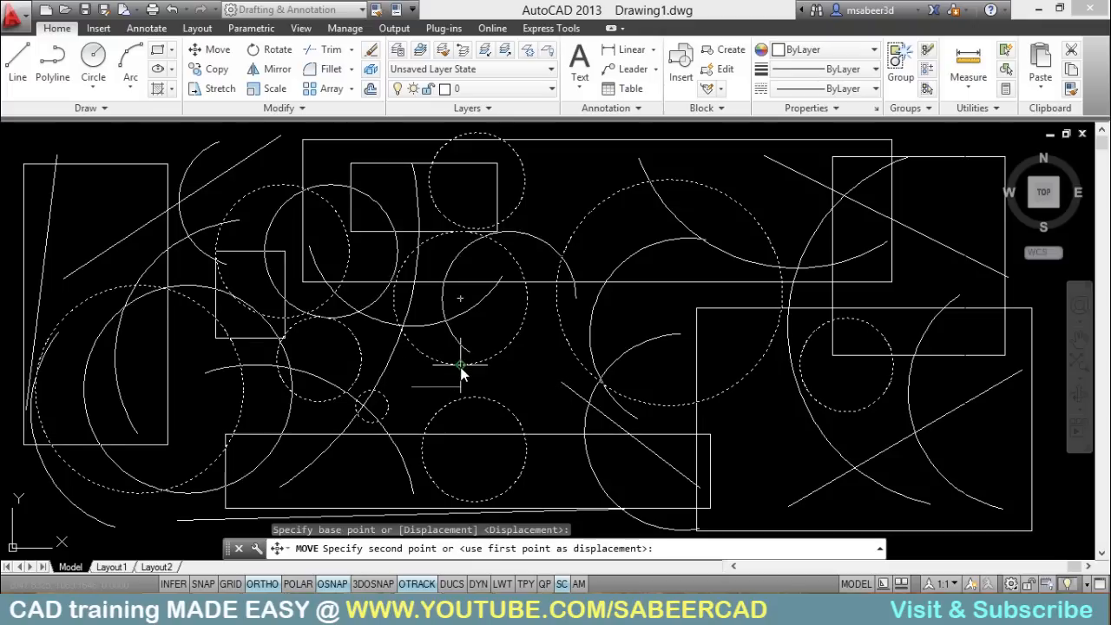
pyautogui.moveTo(617, 348)
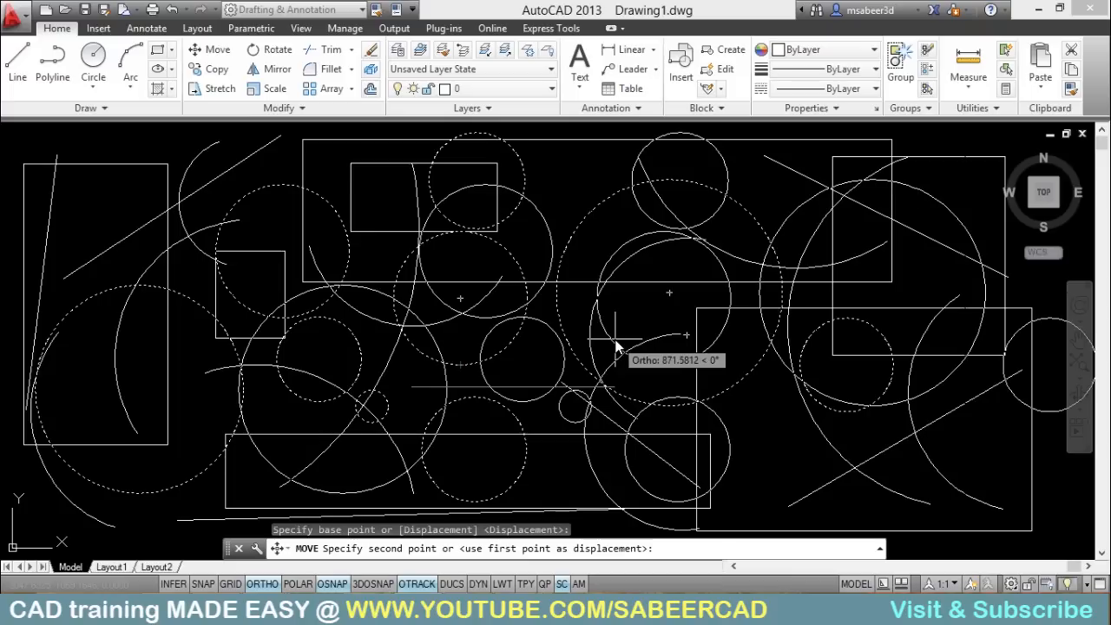
pyautogui.write('5')
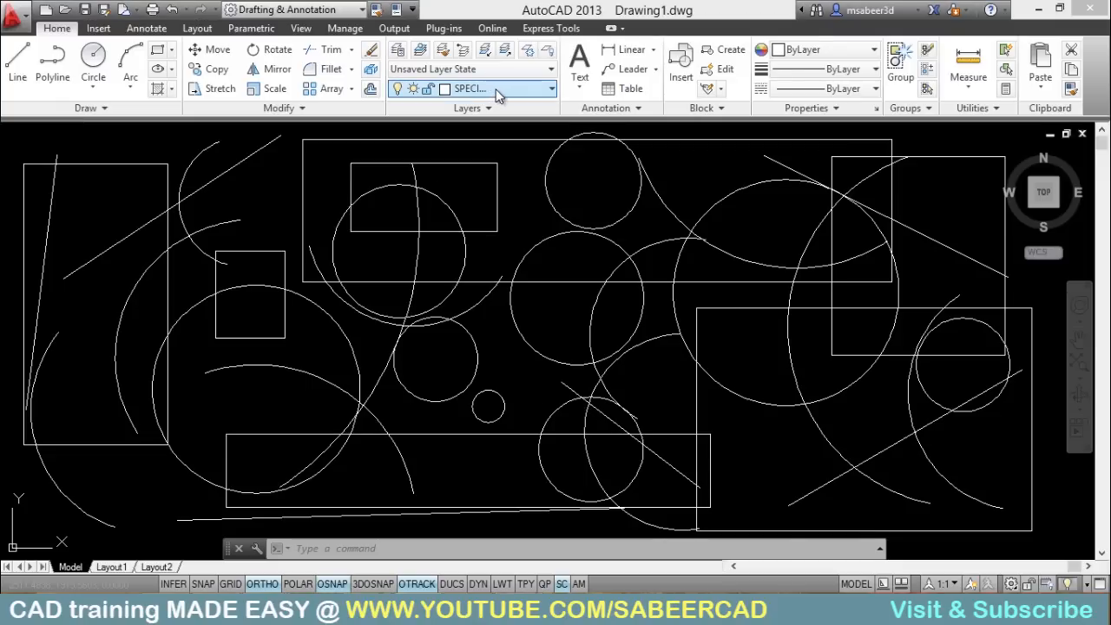
pyautogui.press('Escape')
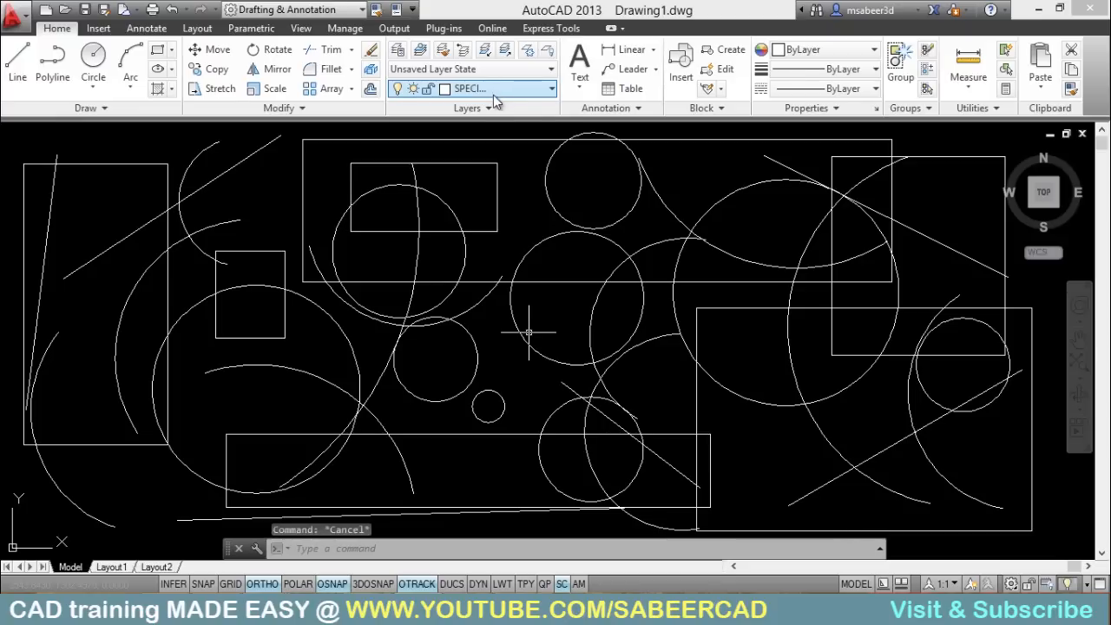
pyautogui.click(551, 86)
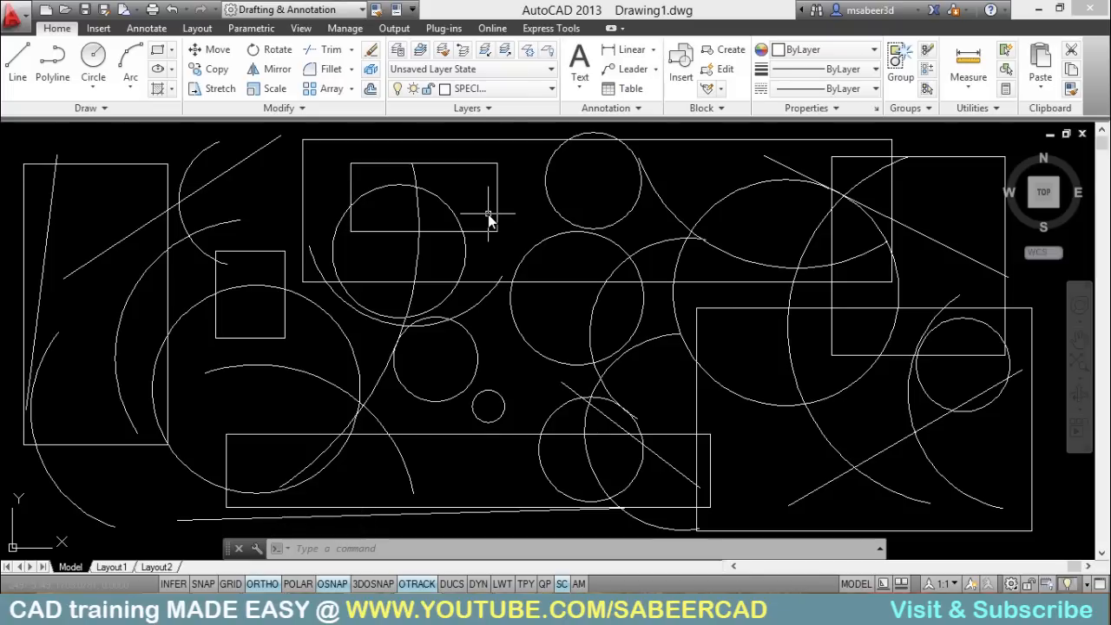
pyautogui.write('FIL')
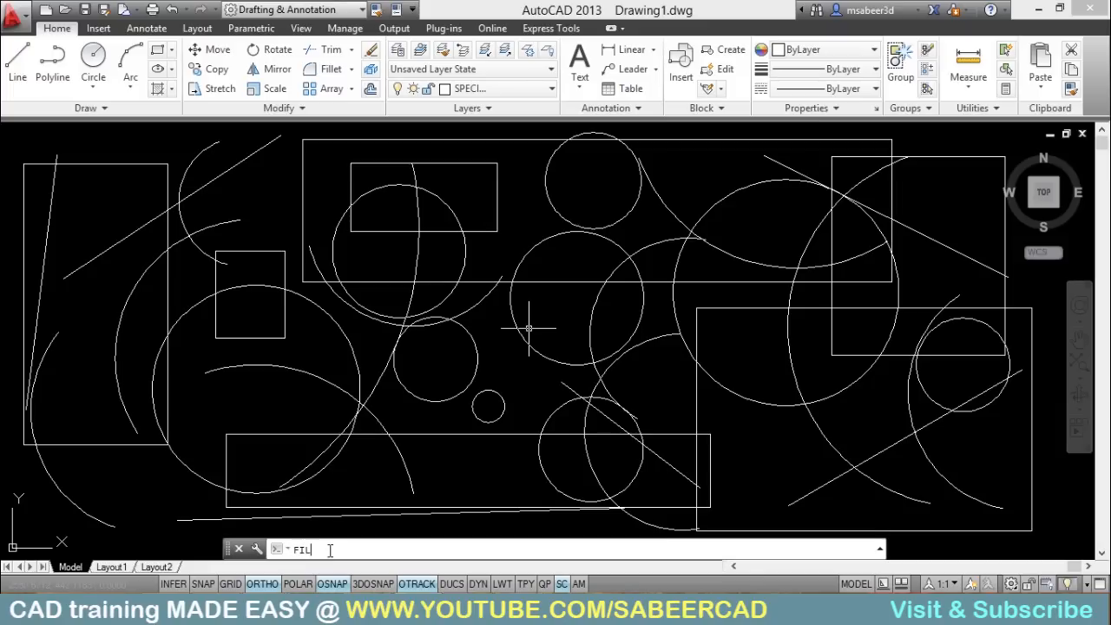
# Rerun FILTER and choose Layer as the new filter property
pyautogui.press('Return')
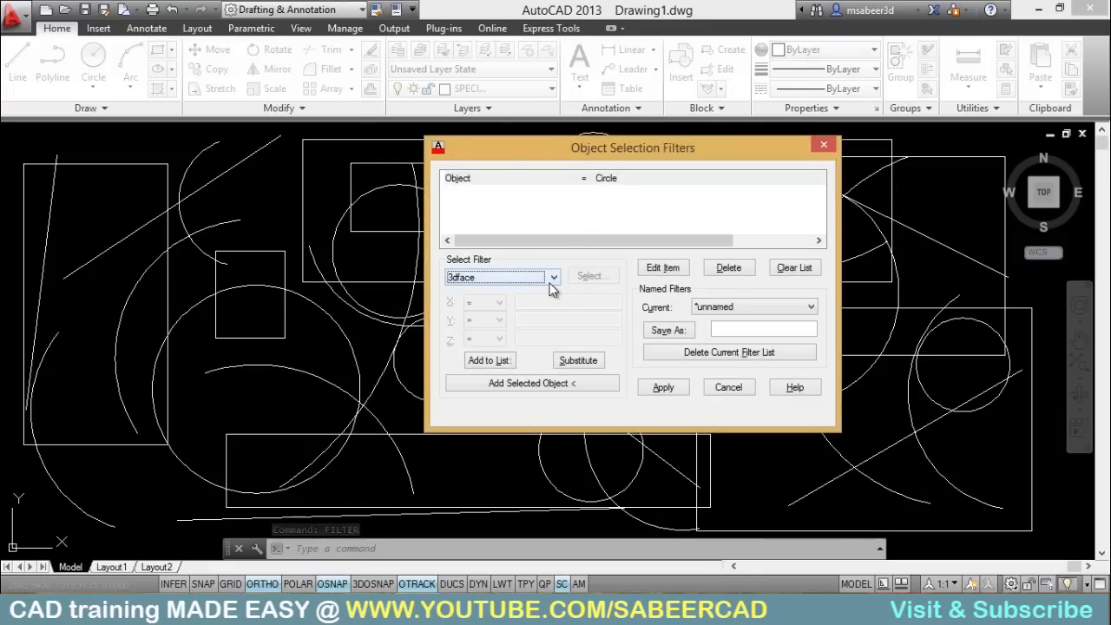
pyautogui.click(552, 278)
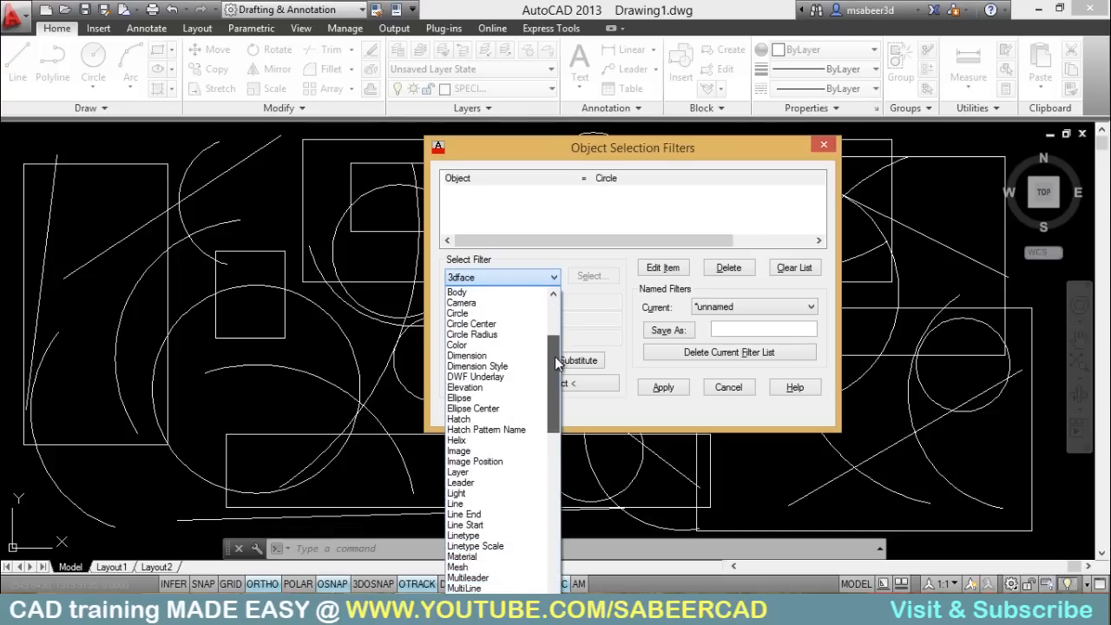
pyautogui.click(458, 473)
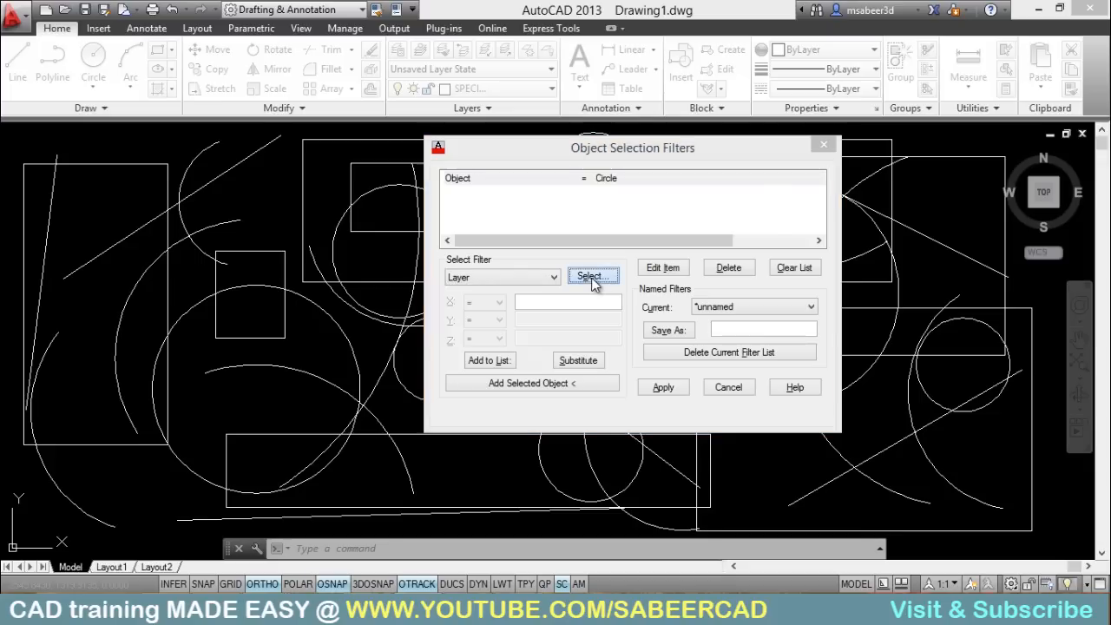
# Add Layer = SPECIAL beside Object = Circle and apply the filter to select those circles
pyautogui.click(594, 277)
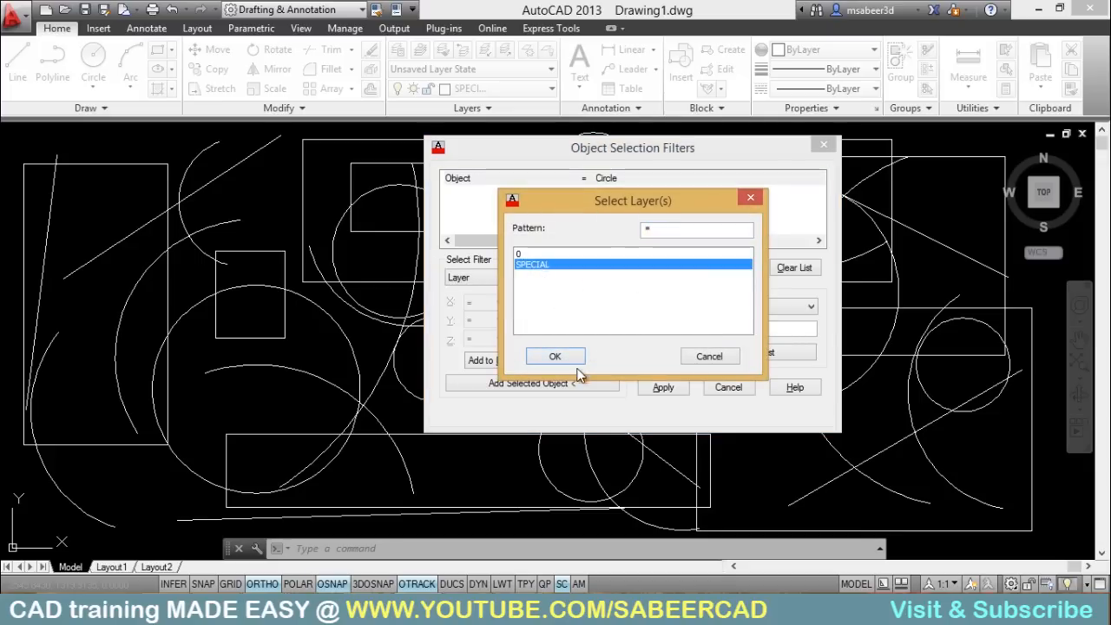
pyautogui.click(556, 356)
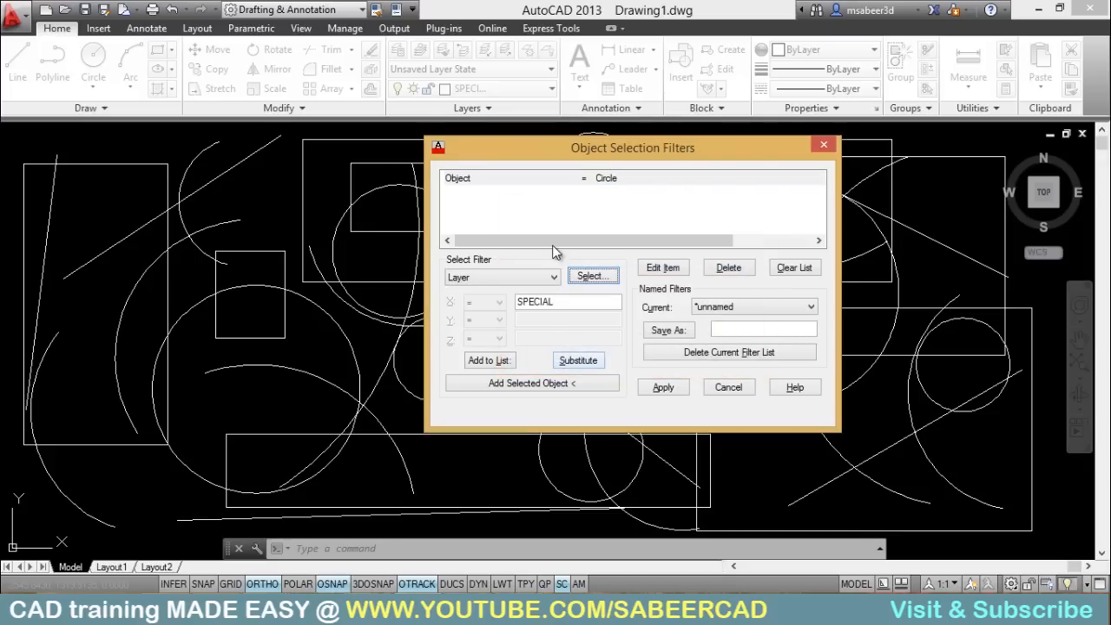
pyautogui.click(490, 360)
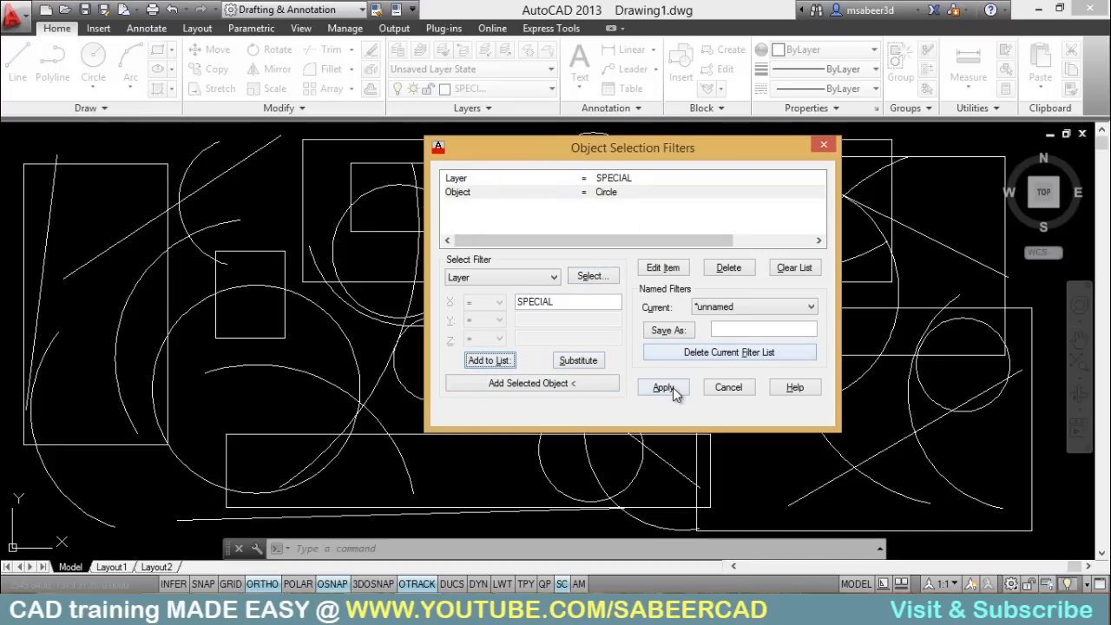
pyautogui.click(664, 387)
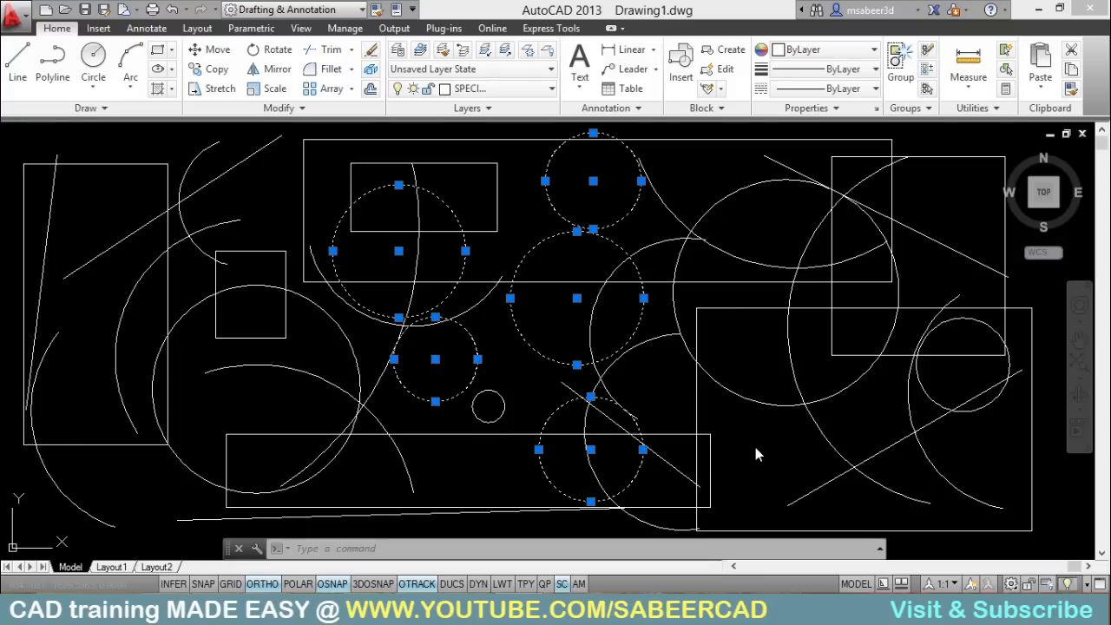
# Set the selected SPECIAL-layer circles' colour to Green in the Properties palette, then deselect
pyautogui.press('ctrl+1')
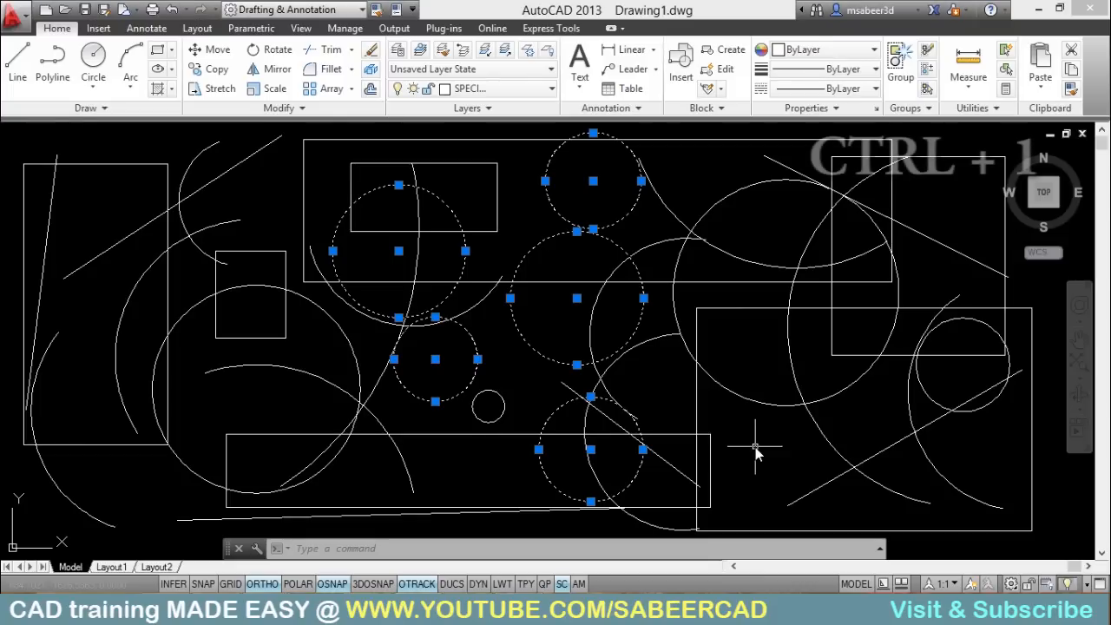
pyautogui.press('ctrl+1')
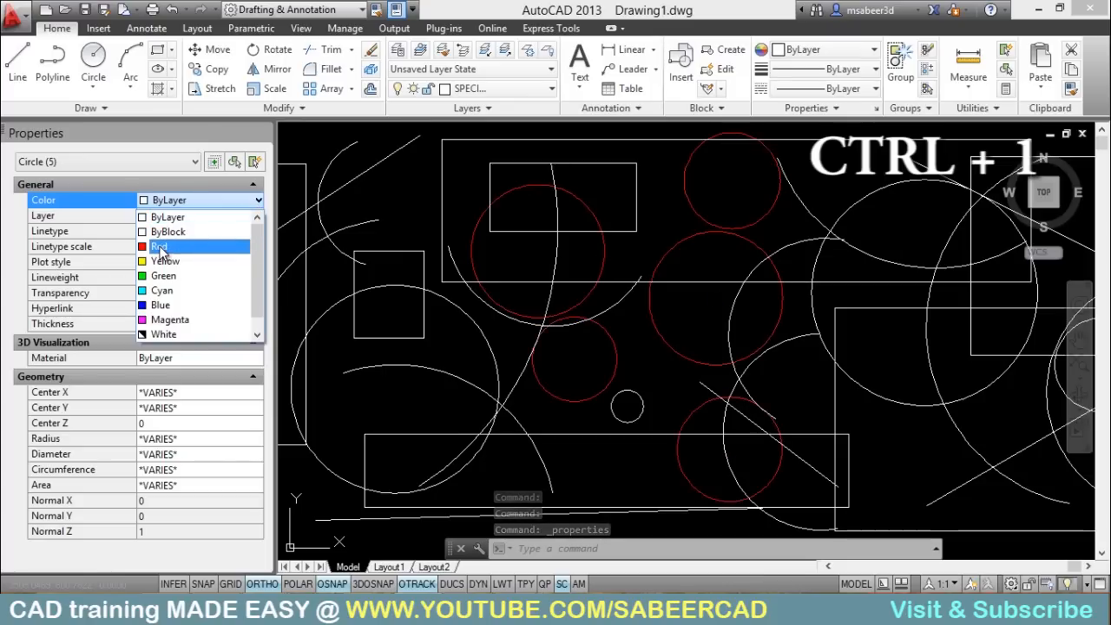
pyautogui.click(164, 274)
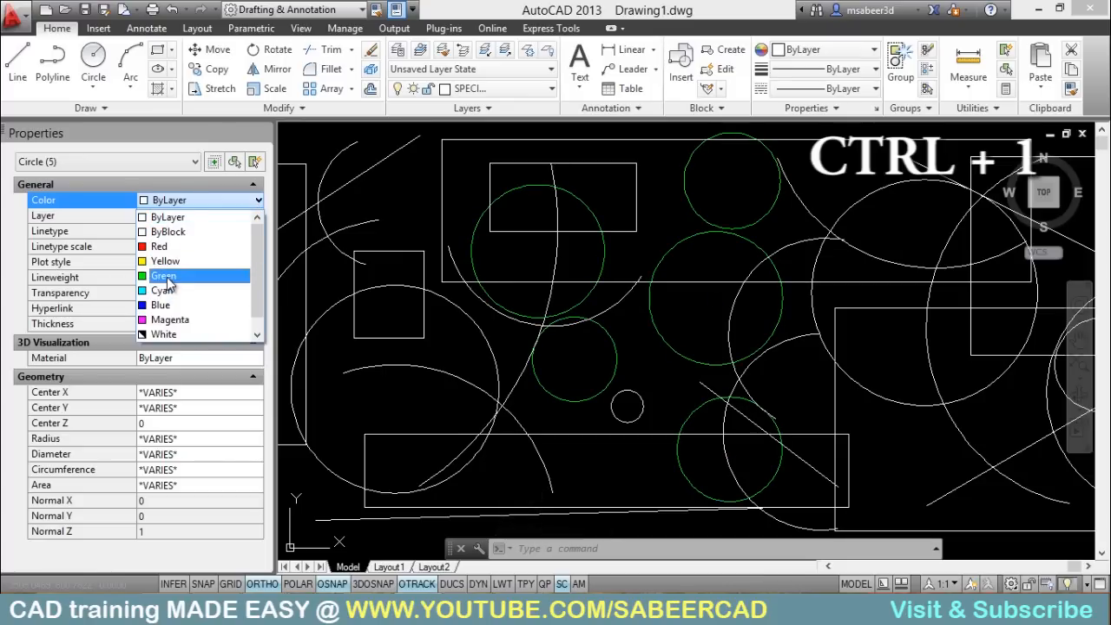
pyautogui.click(164, 274)
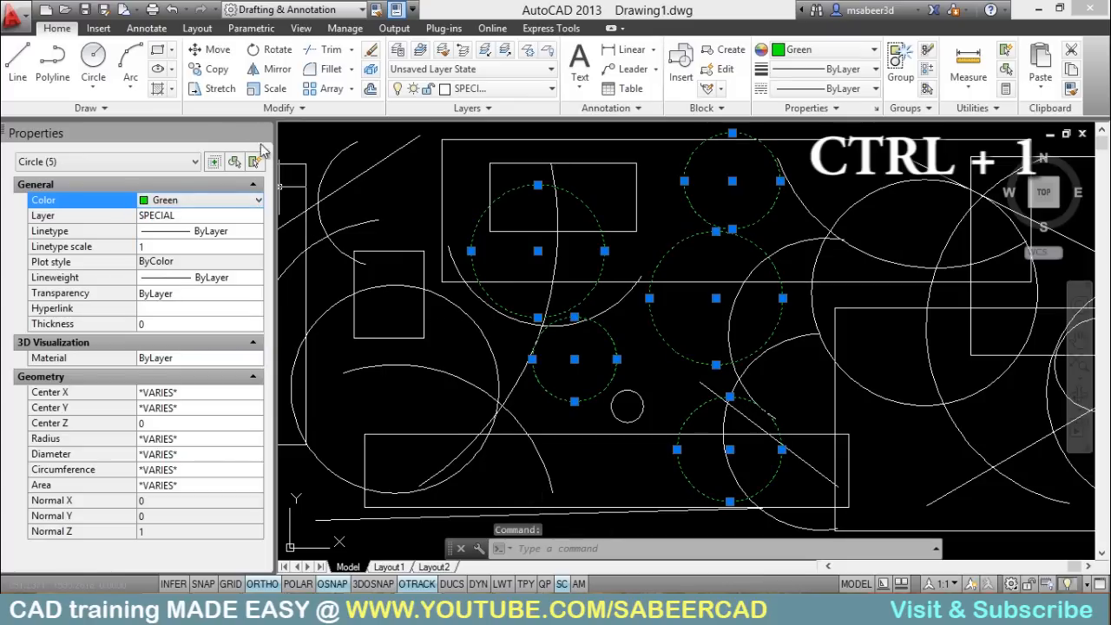
pyautogui.press('ctrl+1')
pyautogui.write('FILTER')
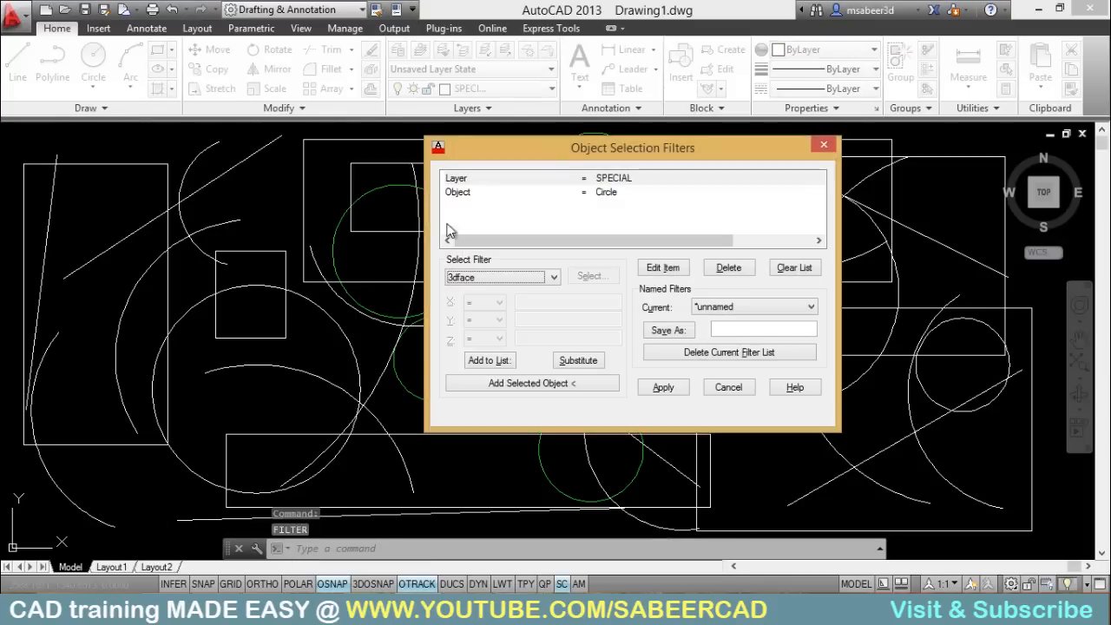
pyautogui.moveTo(486, 183)
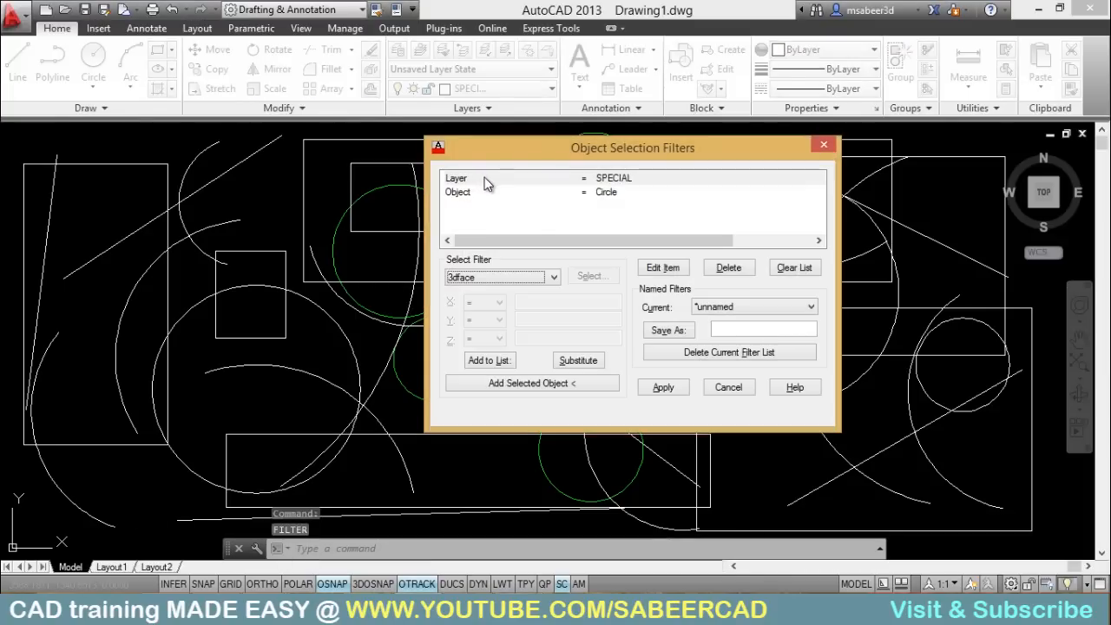
# Set up a Circle Radius condition with comparison <= and value 200
pyautogui.click(552, 278)
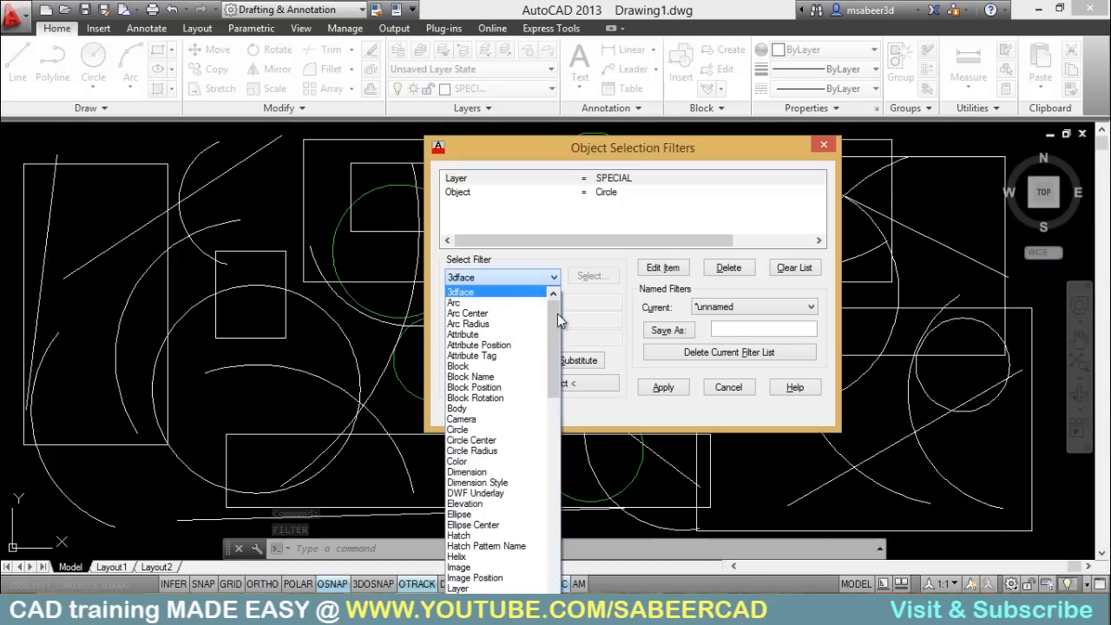
pyautogui.scroll(-3)
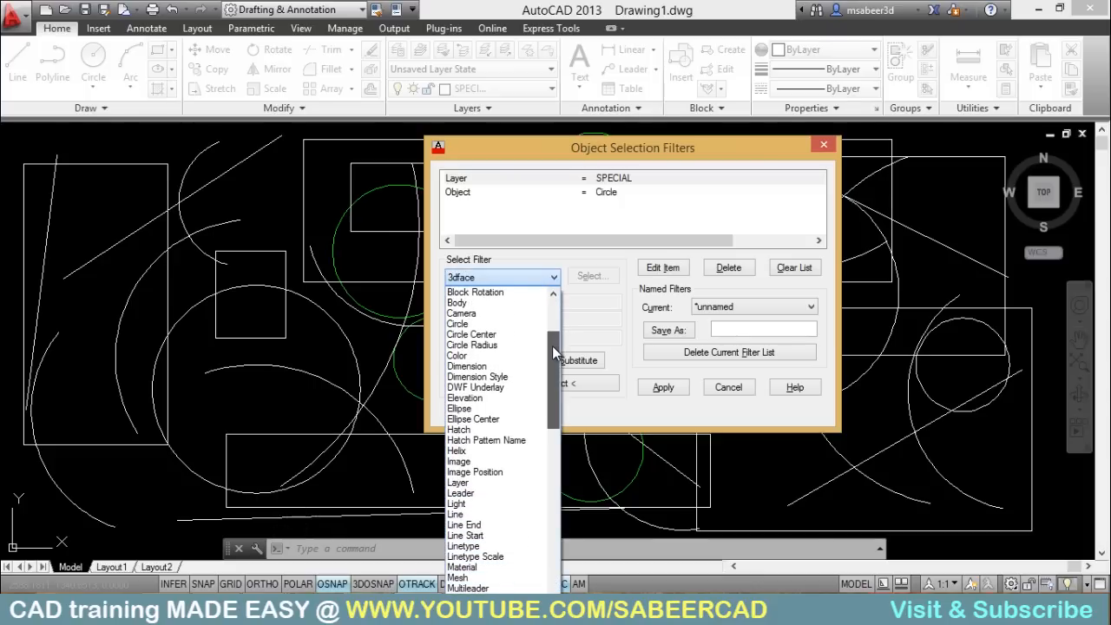
pyautogui.click(473, 344)
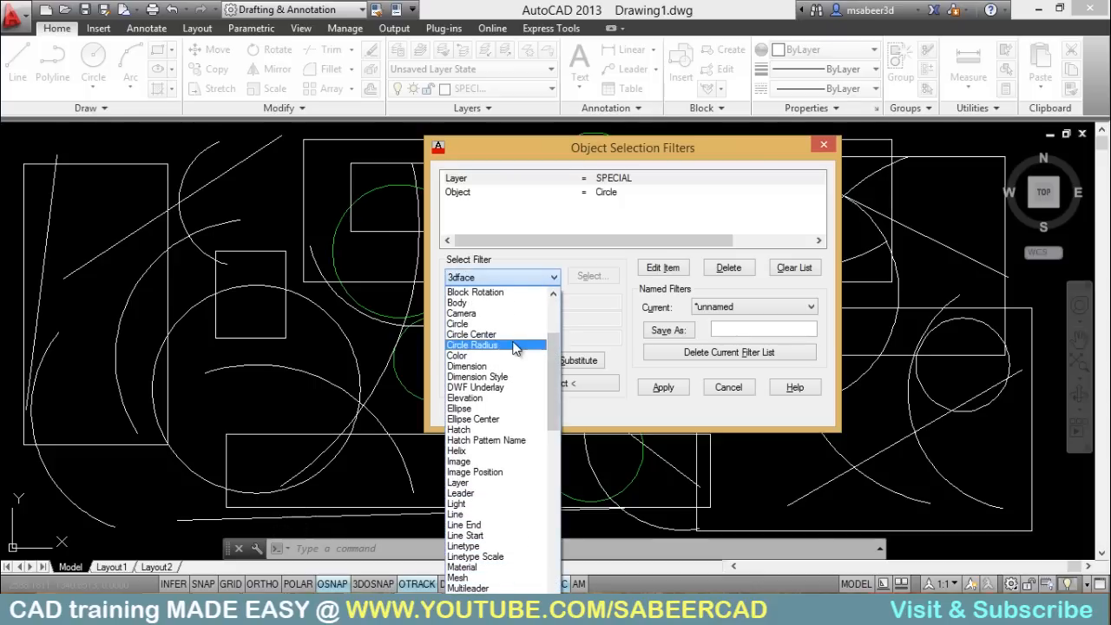
pyautogui.moveTo(508, 337)
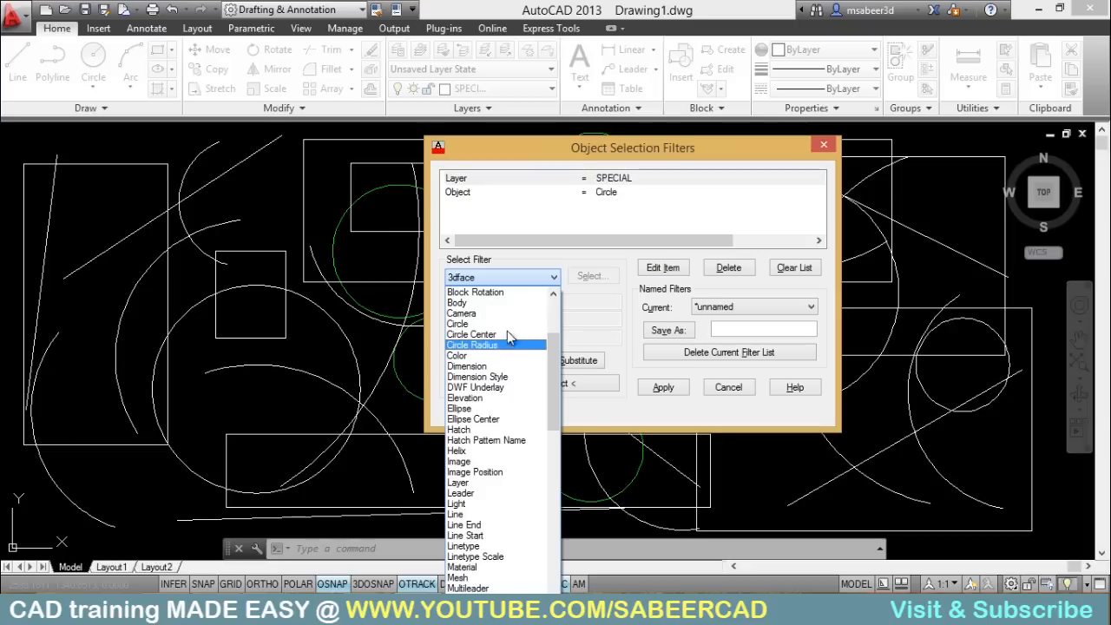
pyautogui.click(472, 344)
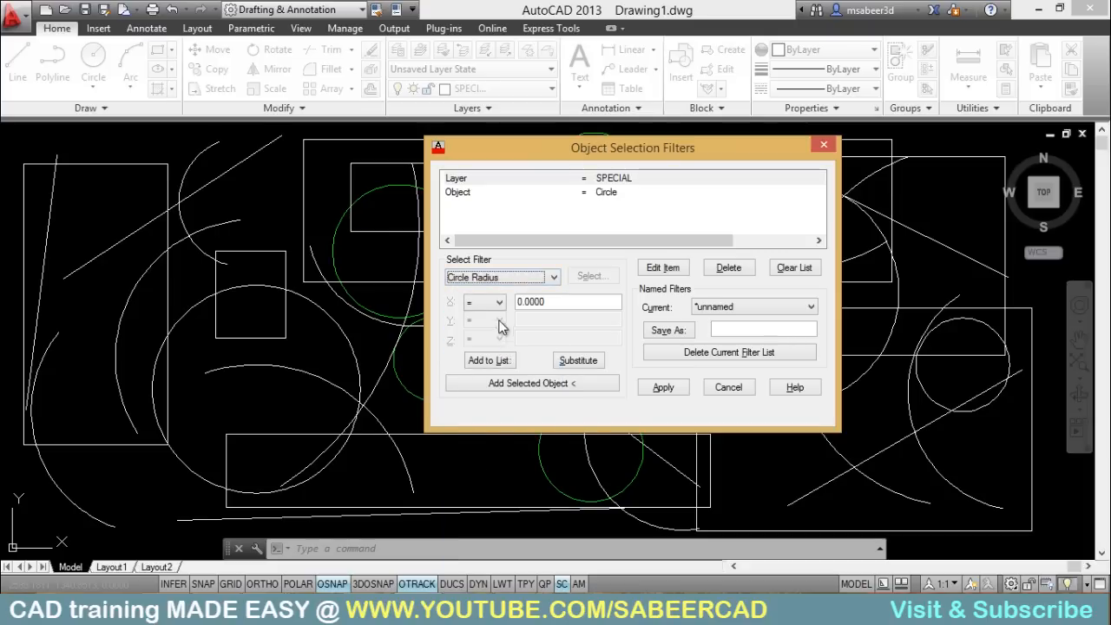
pyautogui.click(497, 303)
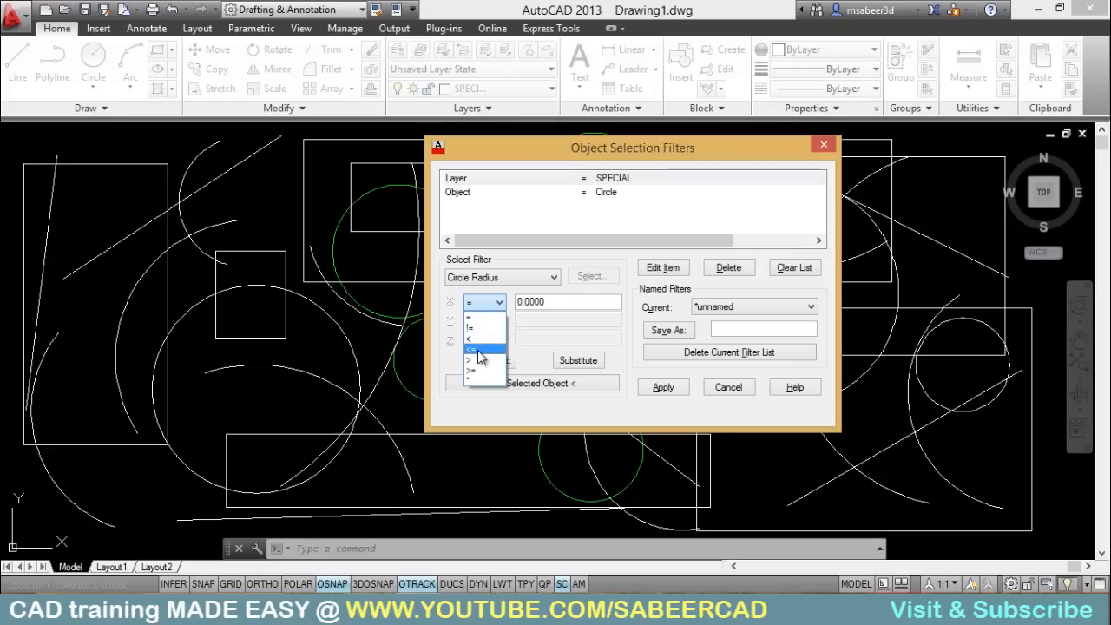
pyautogui.click(482, 349)
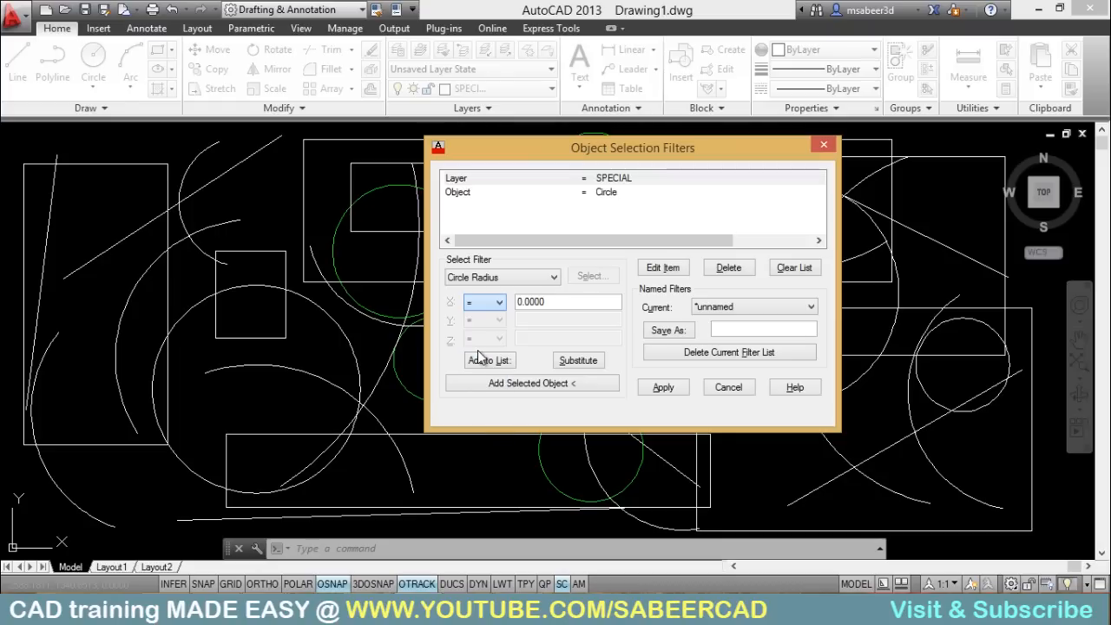
pyautogui.click(483, 302)
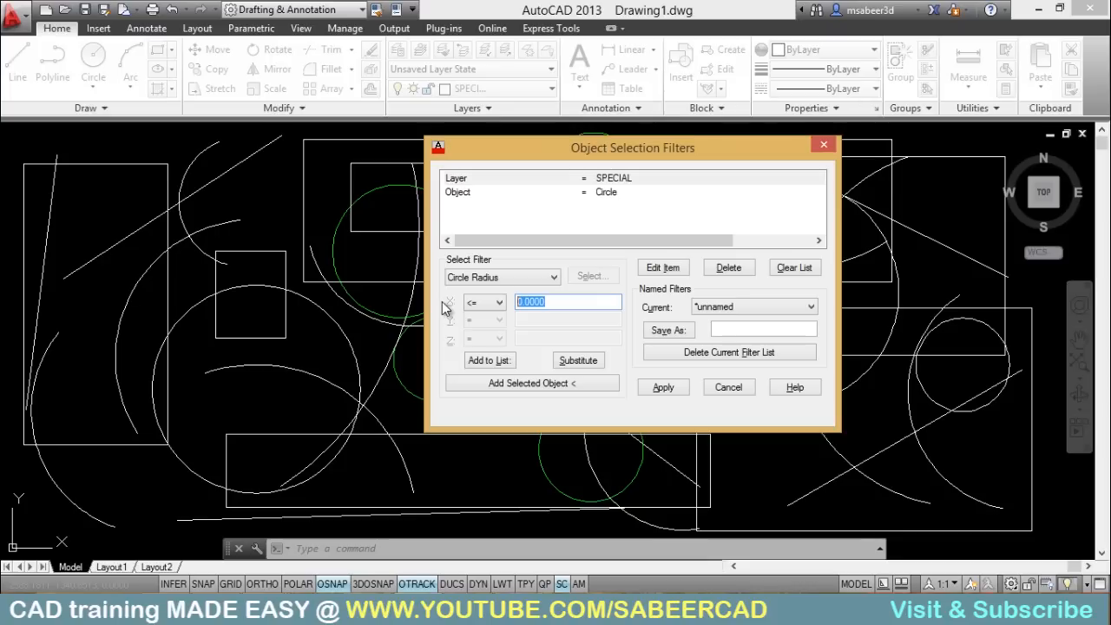
pyautogui.write('20')
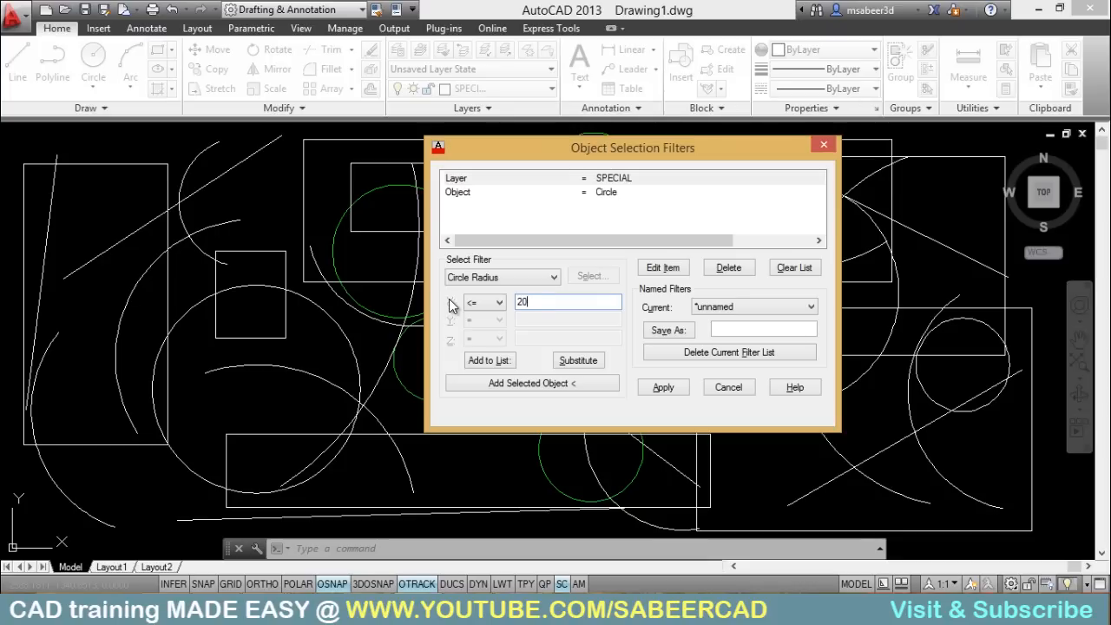
pyautogui.write('0')
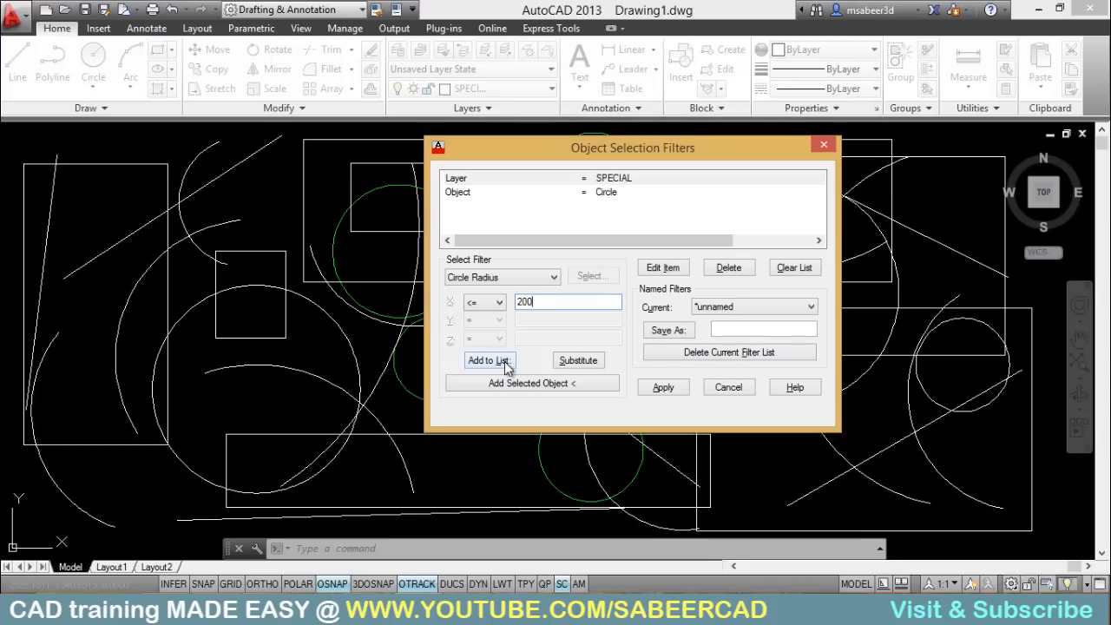
# Add Circle Radius <= 200 to the filter list and apply the three-rule filter for selection
pyautogui.click(490, 359)
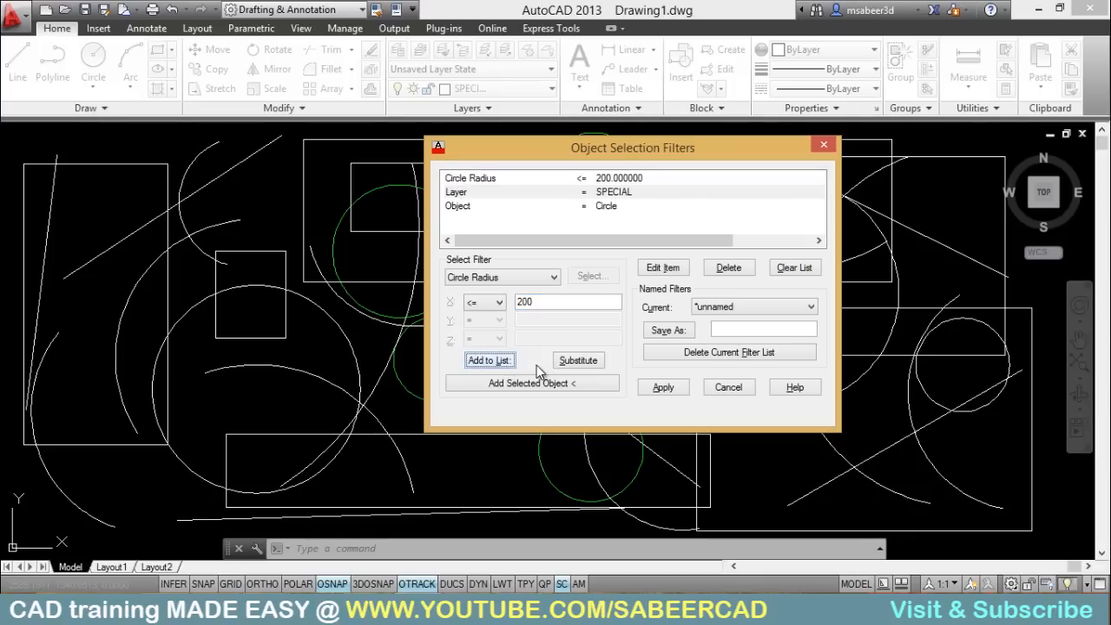
pyautogui.click(664, 387)
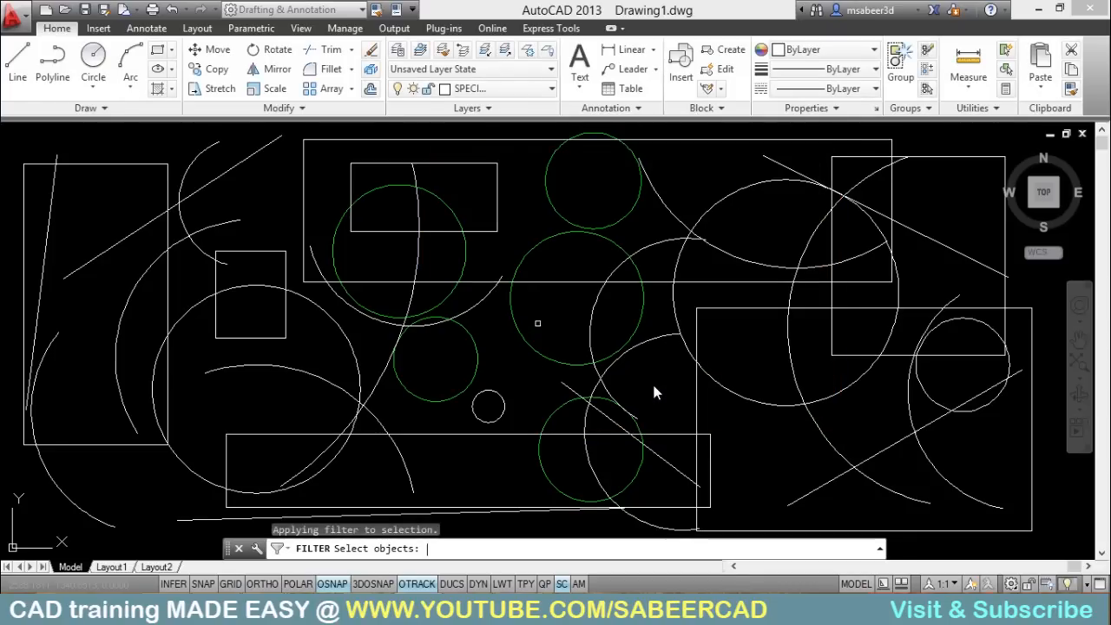
pyautogui.moveTo(651, 387)
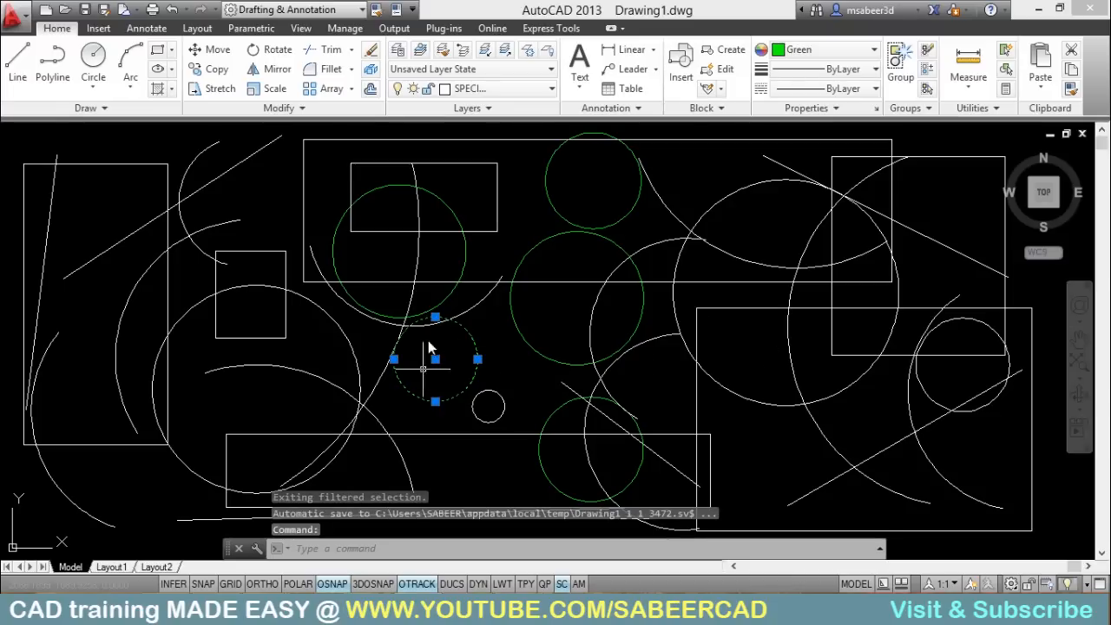
pyautogui.moveTo(569, 391)
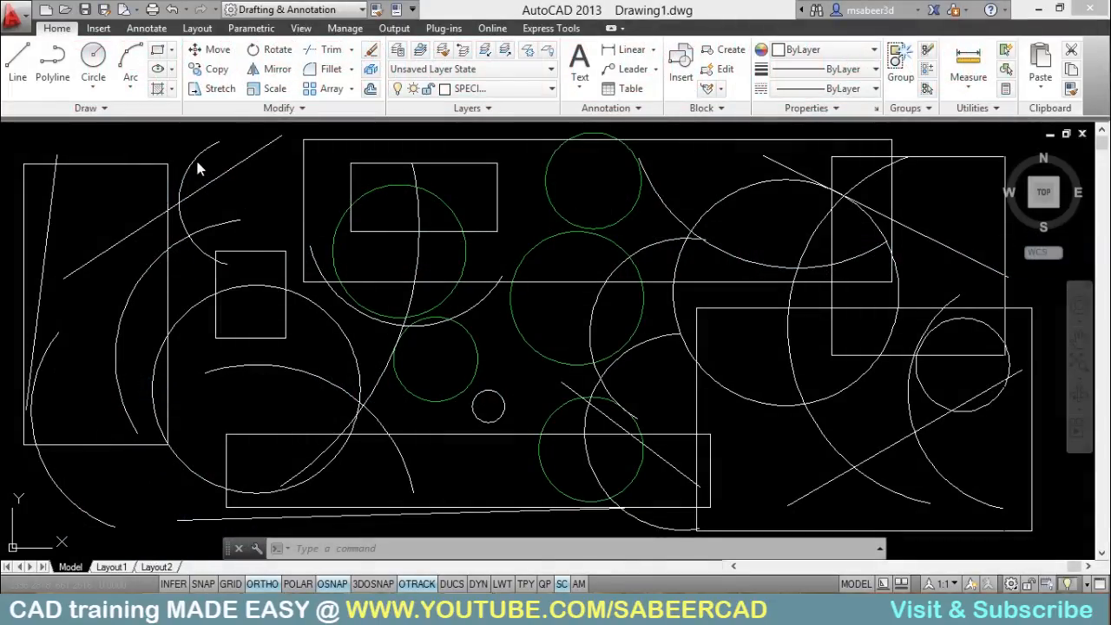
pyautogui.moveTo(488, 372)
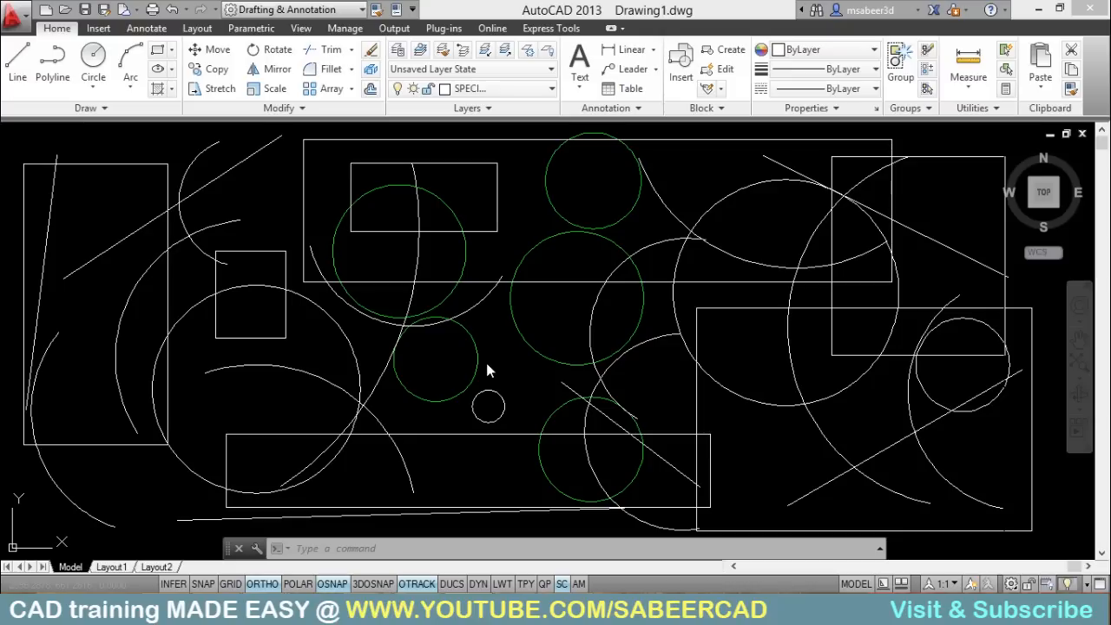
pyautogui.moveTo(483, 371)
pyautogui.write("'")
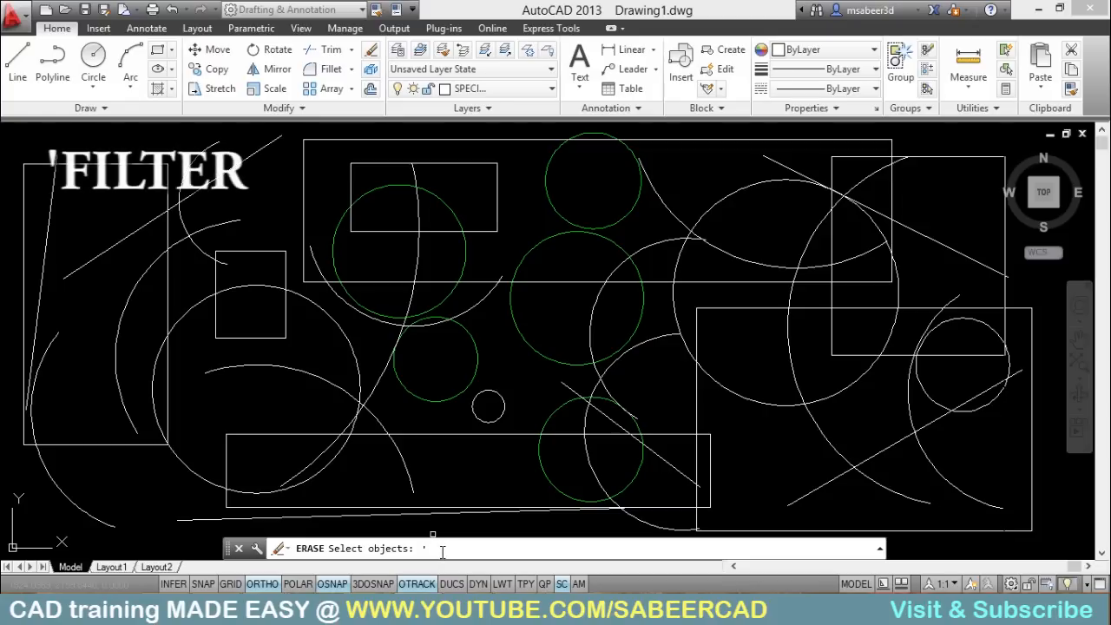
# Invoke 'FILTER transparently at the ERASE command's Select objects prompt
pyautogui.write('file')
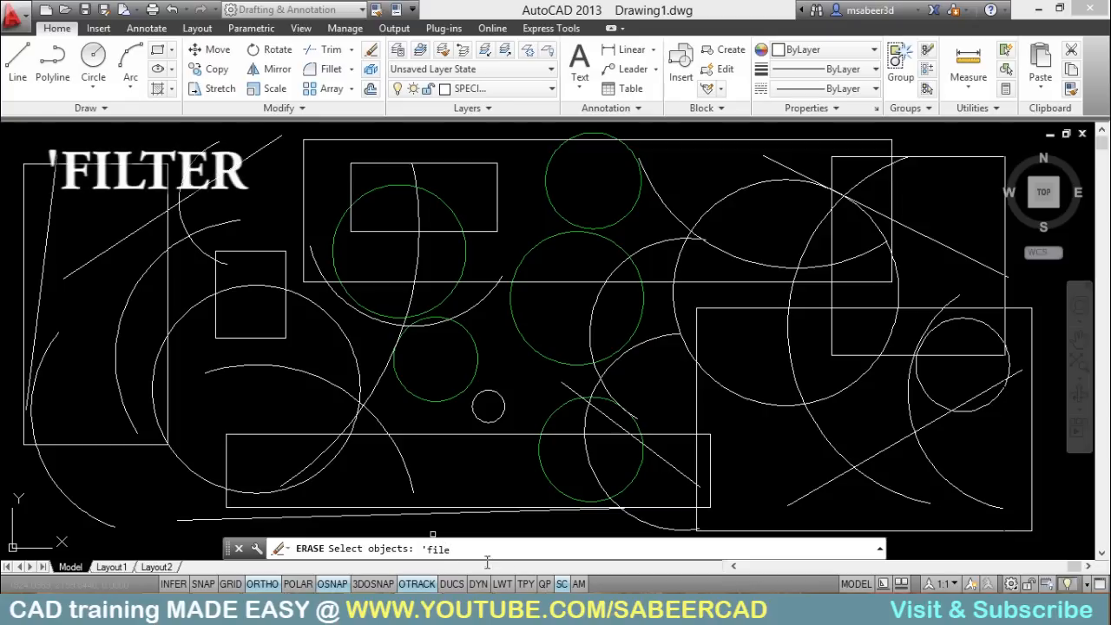
pyautogui.write('t')
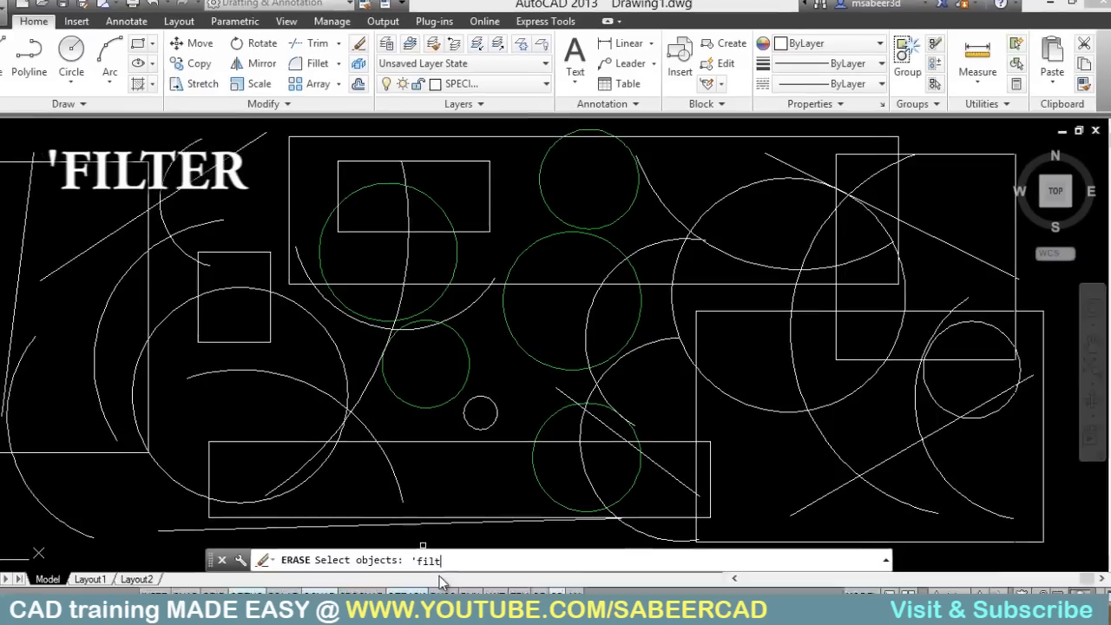
pyautogui.press('Return')
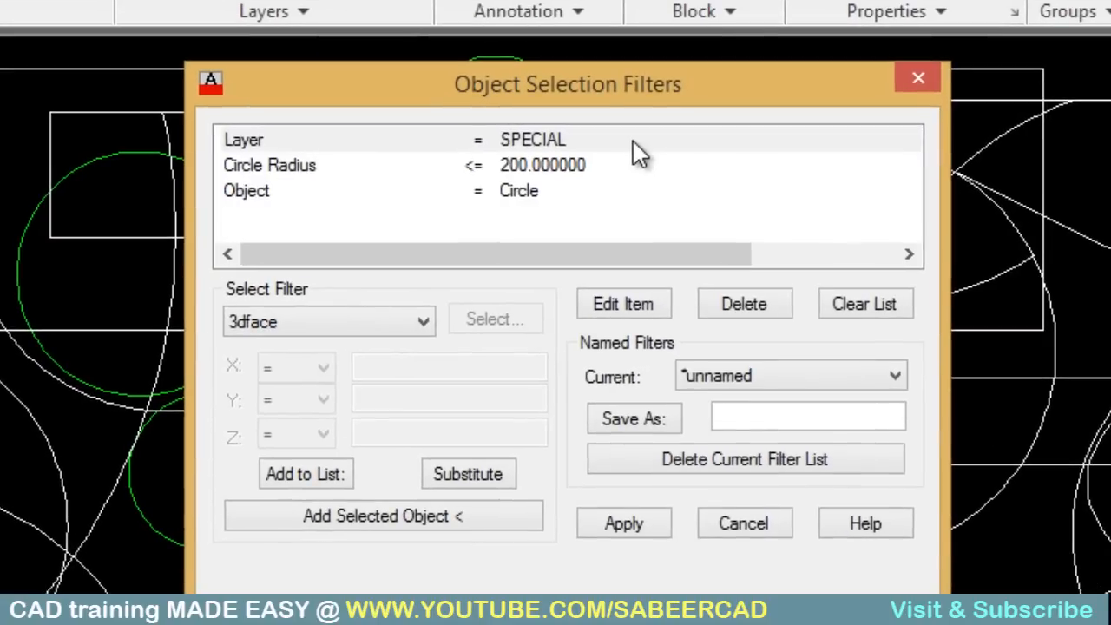
pyautogui.moveTo(270, 189)
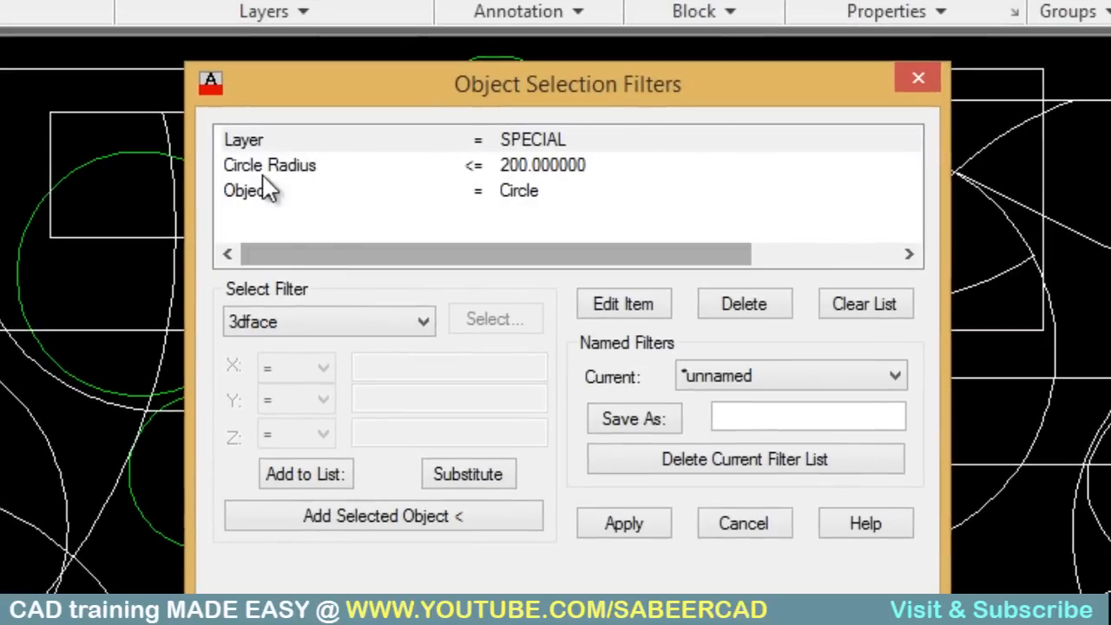
pyautogui.moveTo(364, 205)
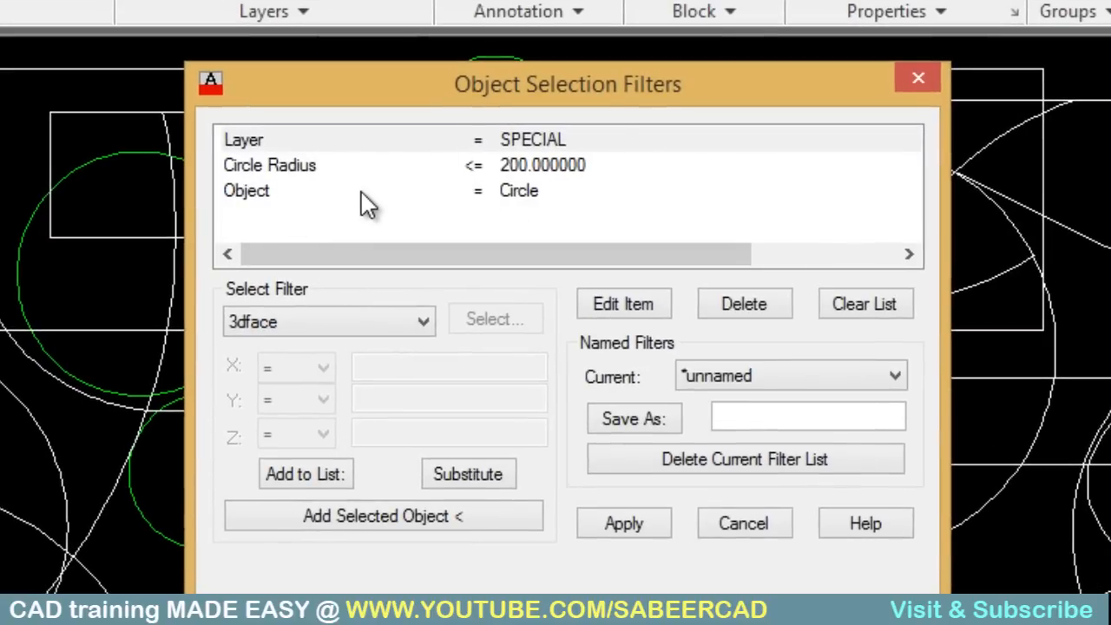
pyautogui.moveTo(304, 182)
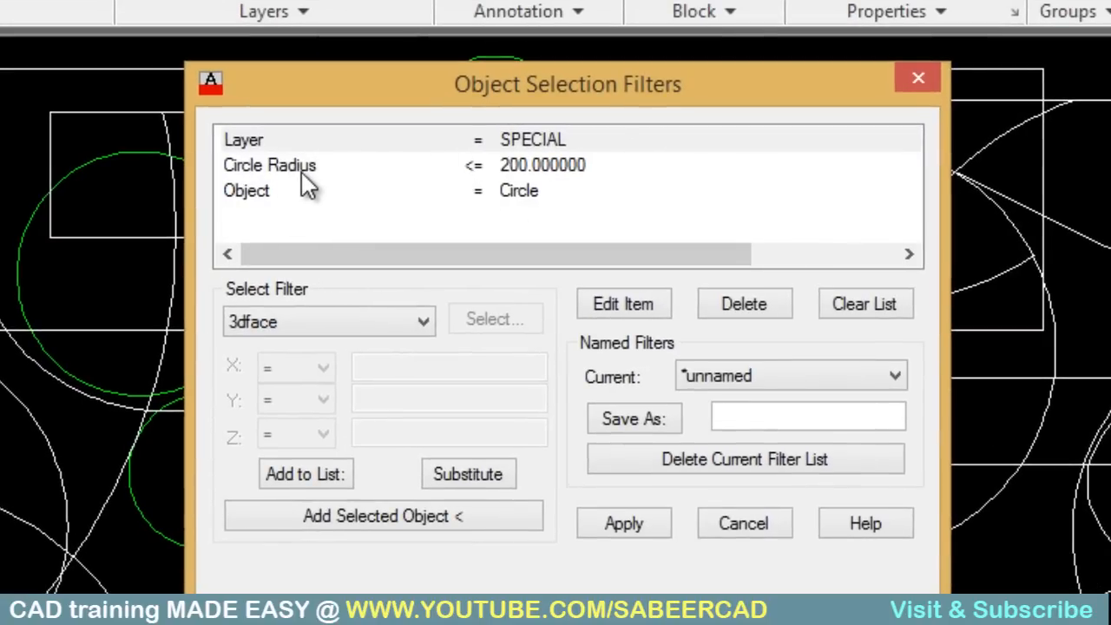
pyautogui.moveTo(500, 153)
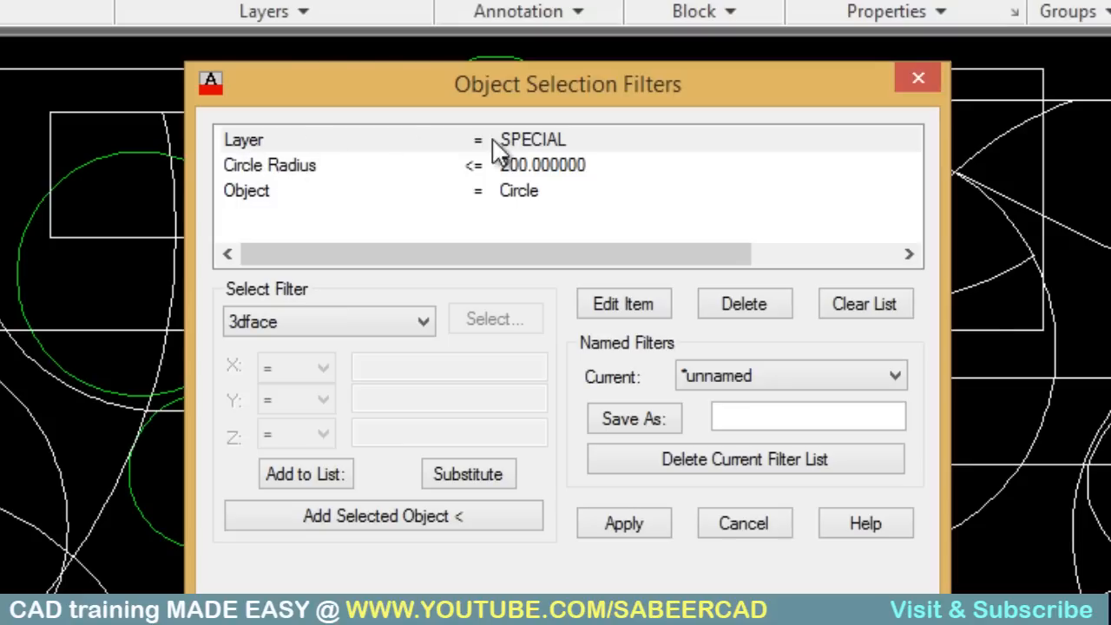
pyautogui.moveTo(548, 202)
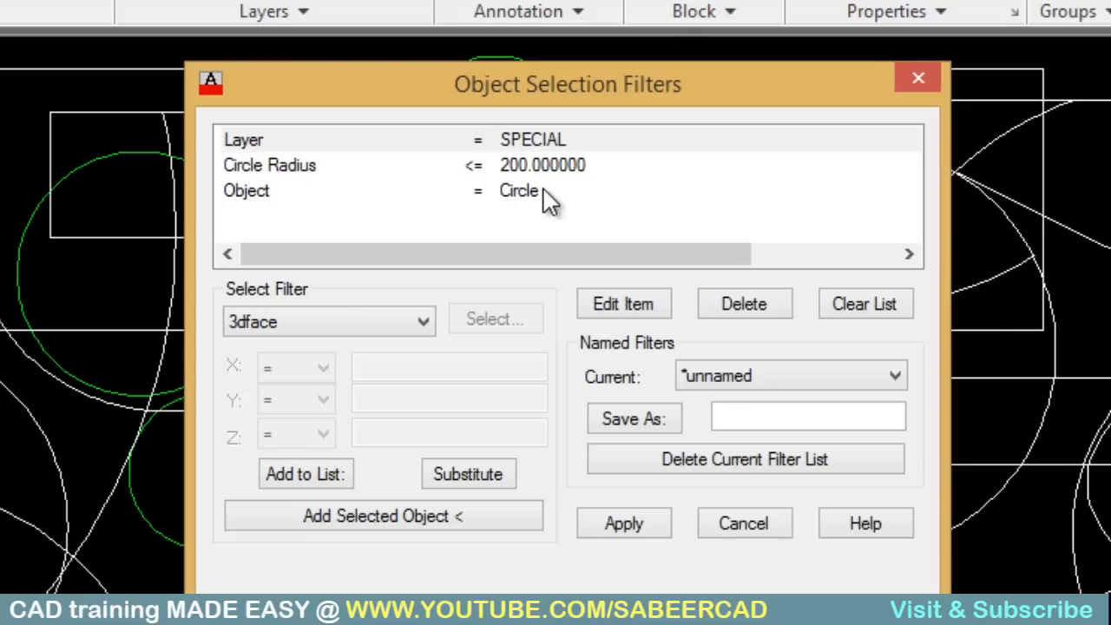
pyautogui.moveTo(484, 200)
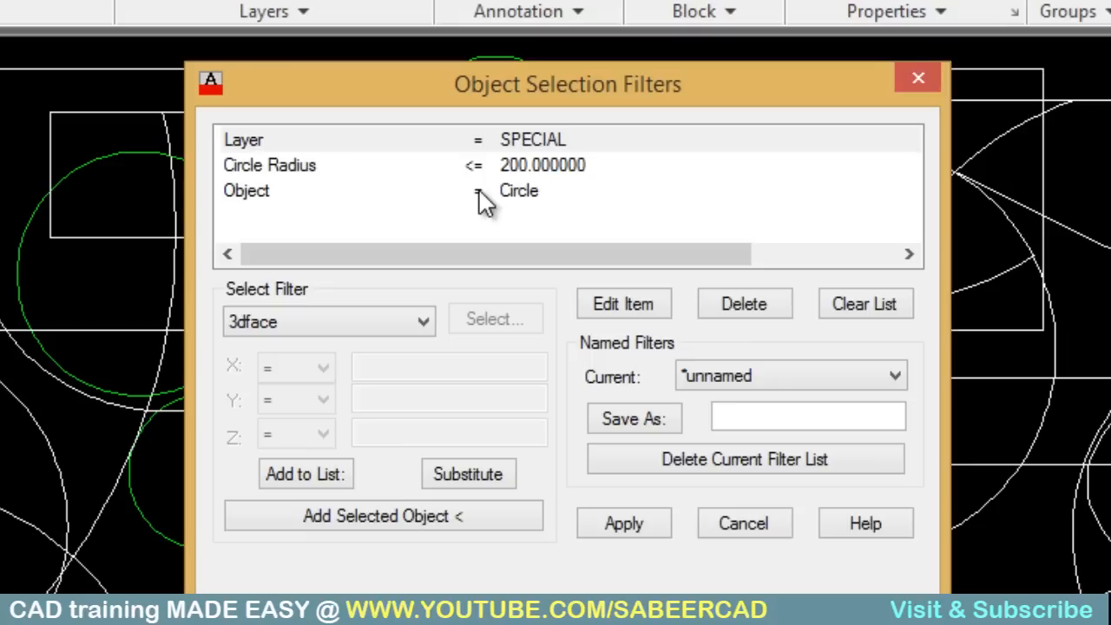
pyautogui.moveTo(479, 193)
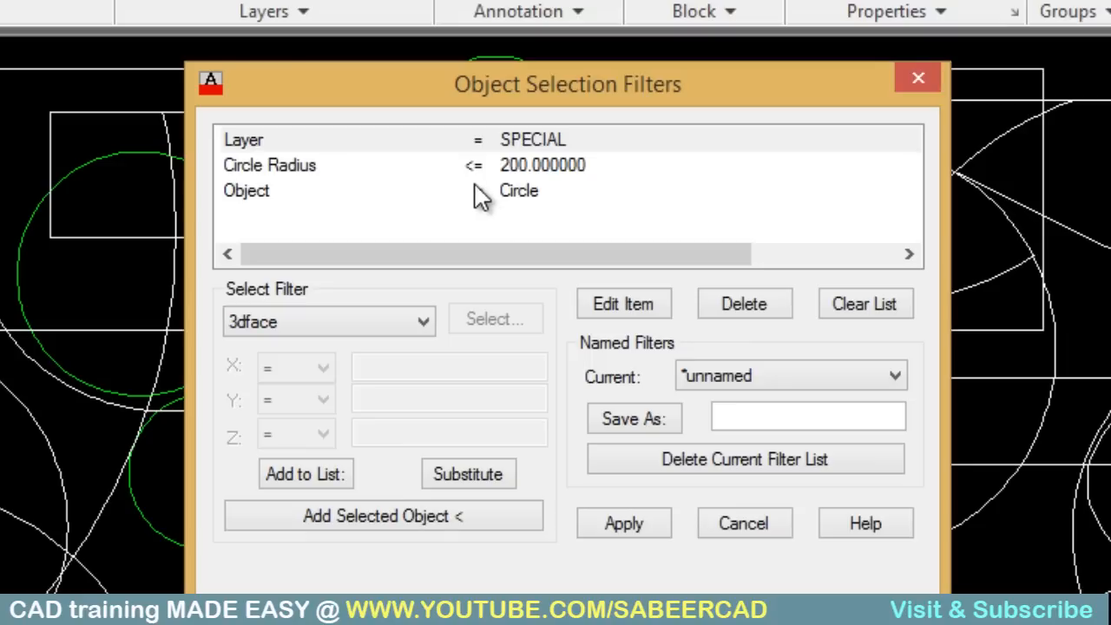
# Delete the Layer = SPECIAL and Circle Radius <= 200 rules, leaving only Object = Circle
pyautogui.click(531, 139)
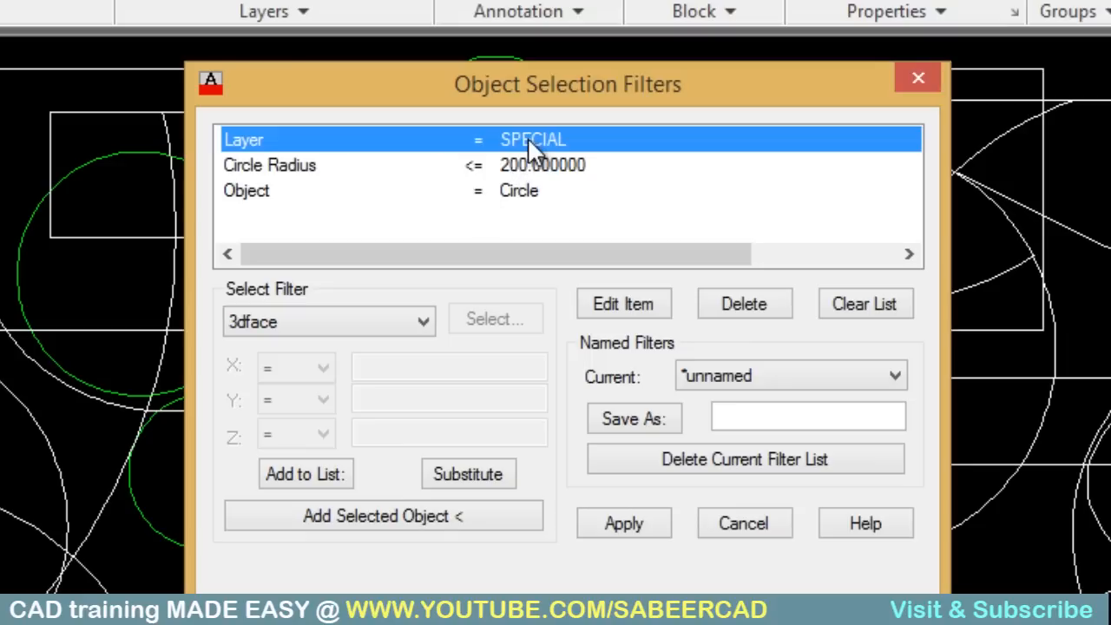
pyautogui.moveTo(524, 205)
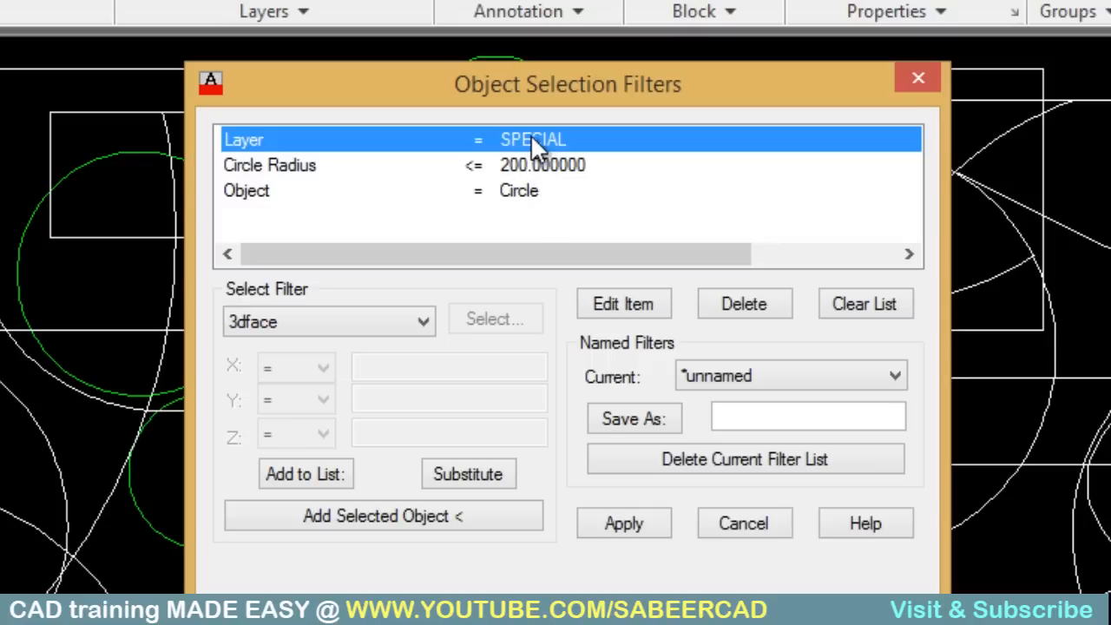
pyautogui.click(743, 304)
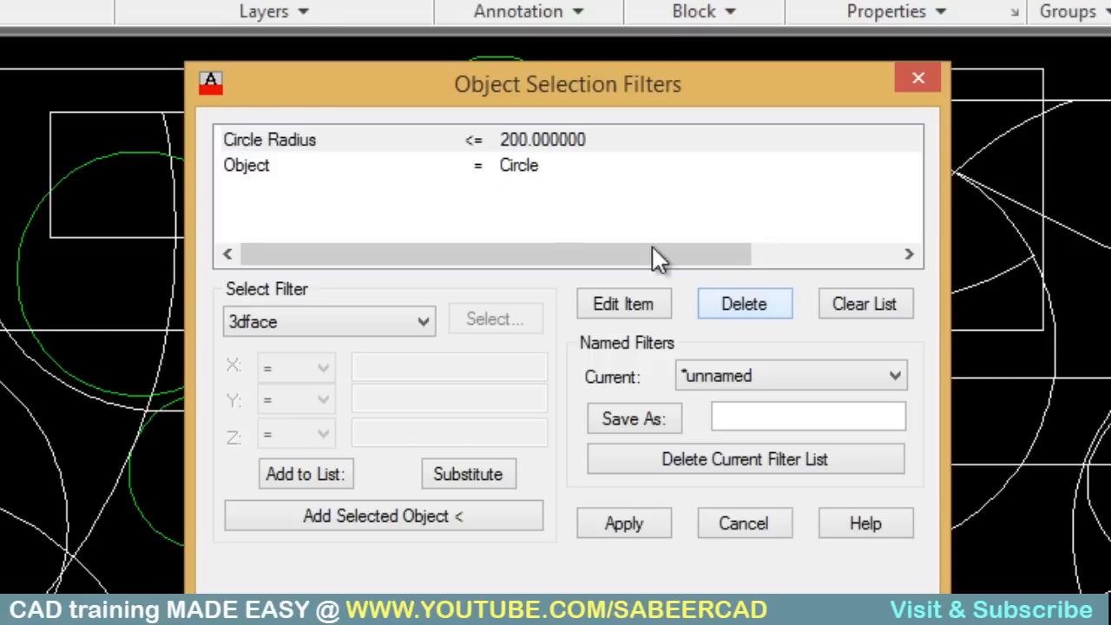
pyautogui.click(744, 304)
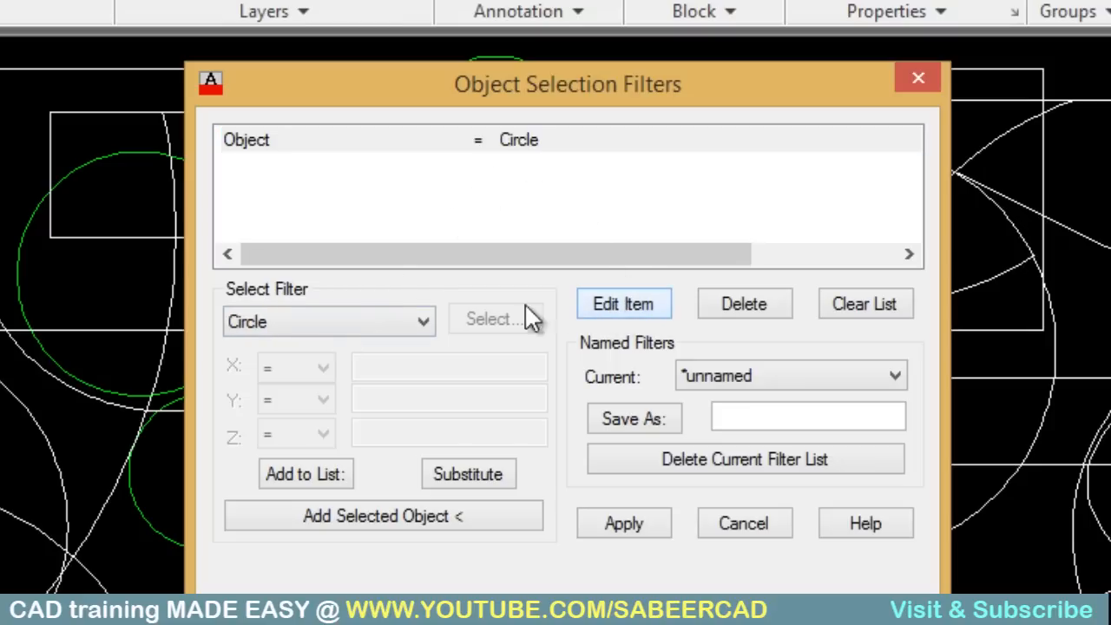
# Browse the Select Filter type list toward the Arc entry
pyautogui.click(330, 321)
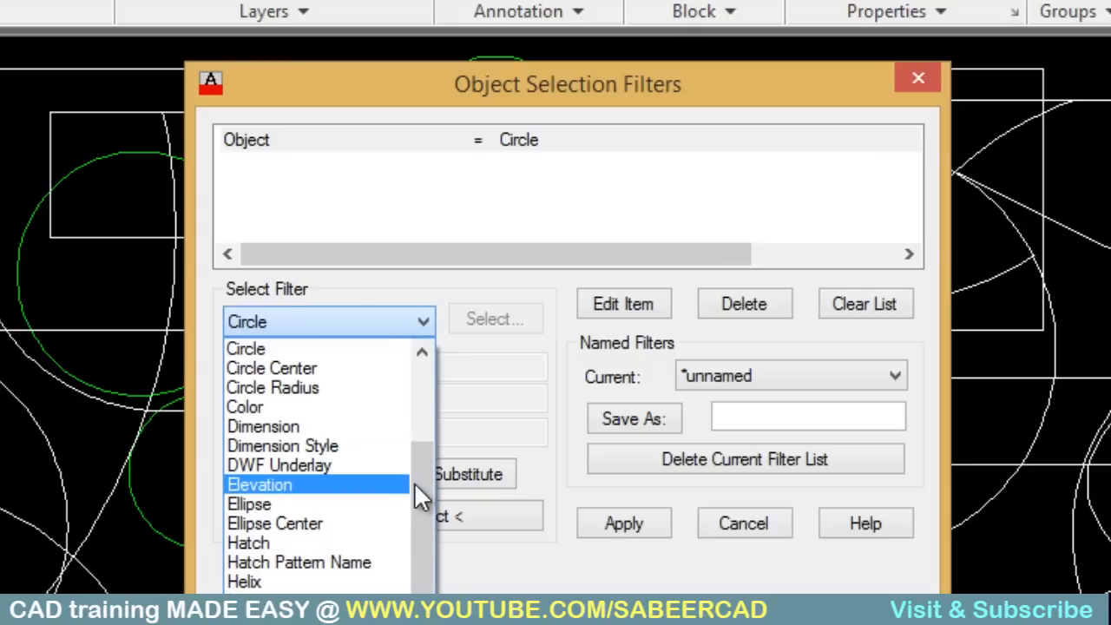
pyautogui.scroll(3)
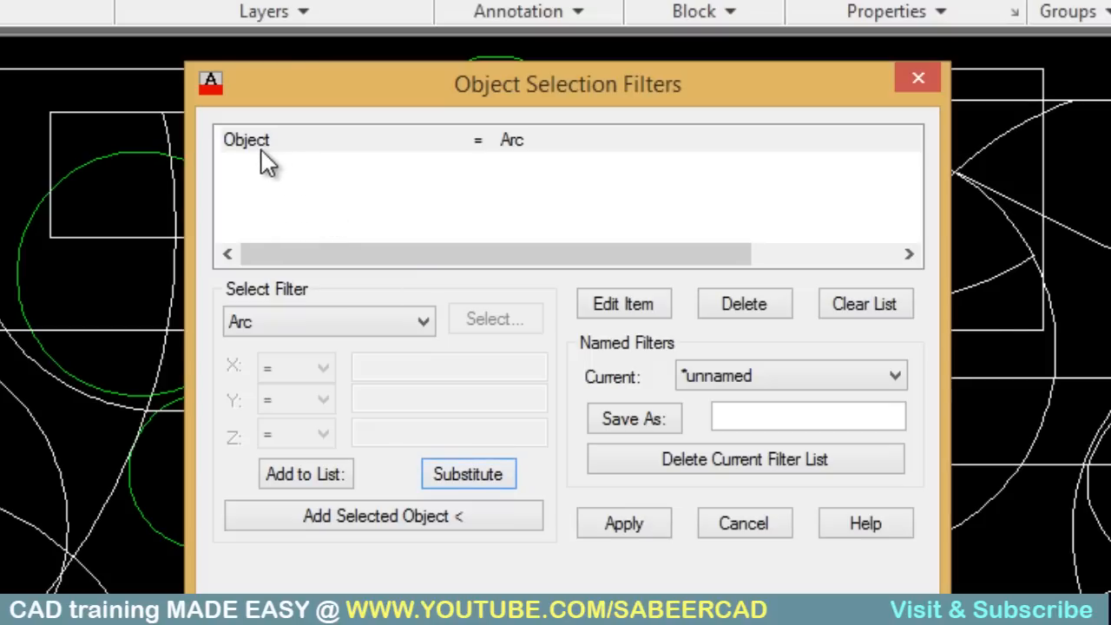
pyautogui.moveTo(518, 159)
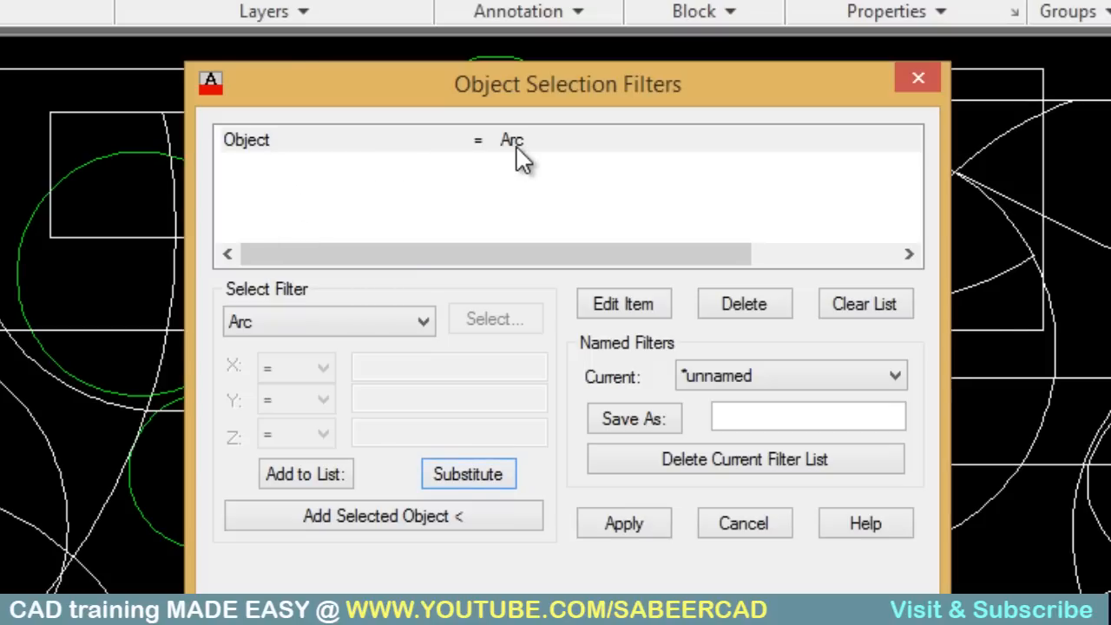